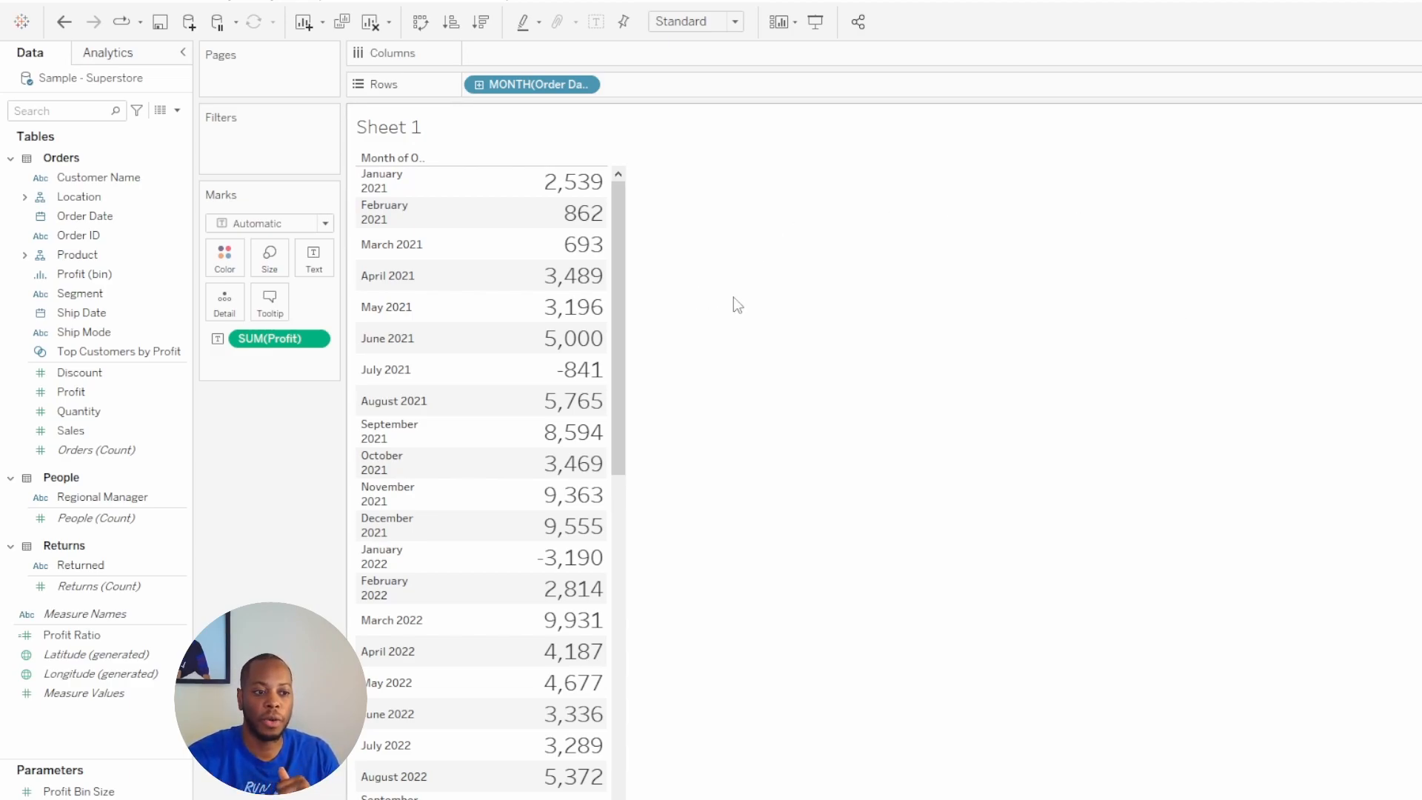
pyautogui.moveTo(1012, 409)
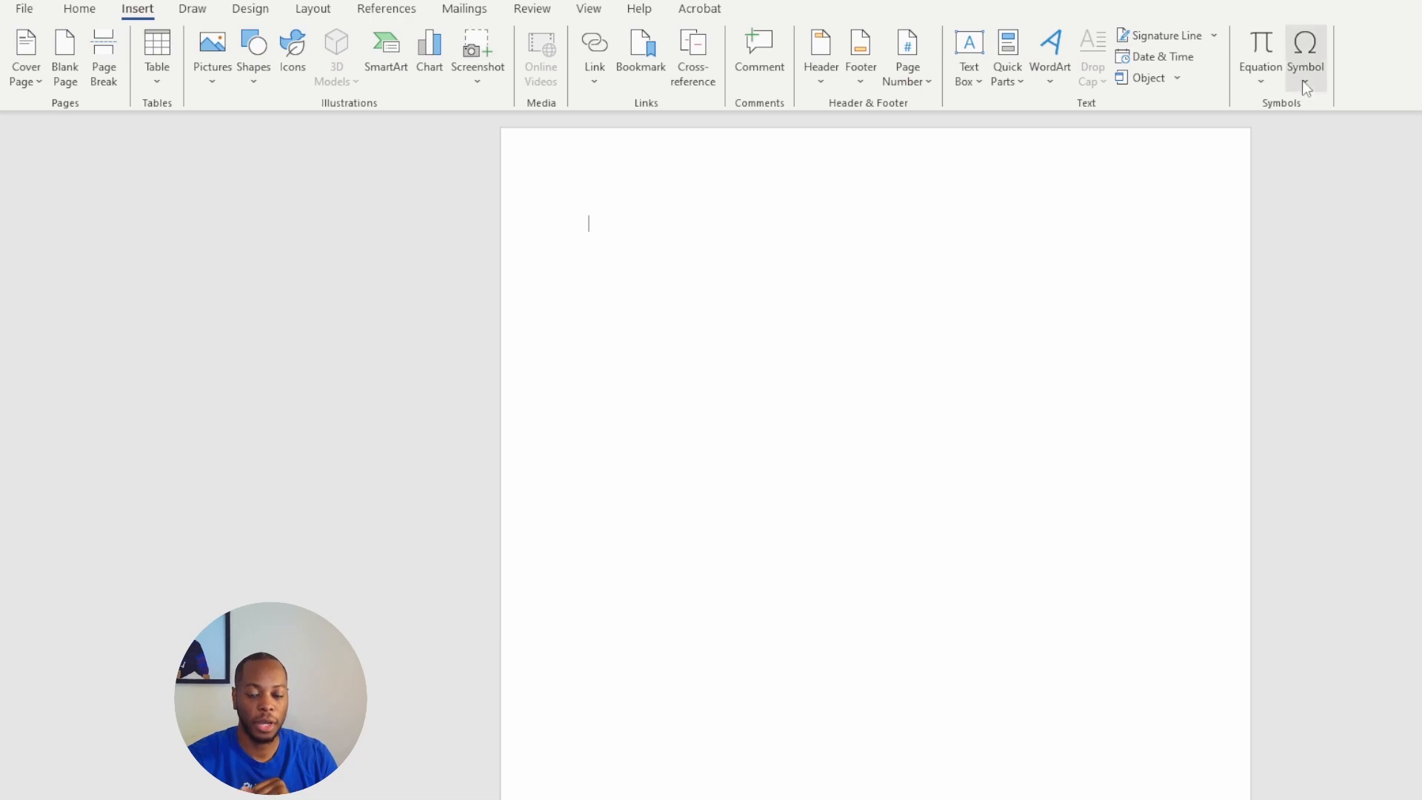
pyautogui.moveTo(1326, 229)
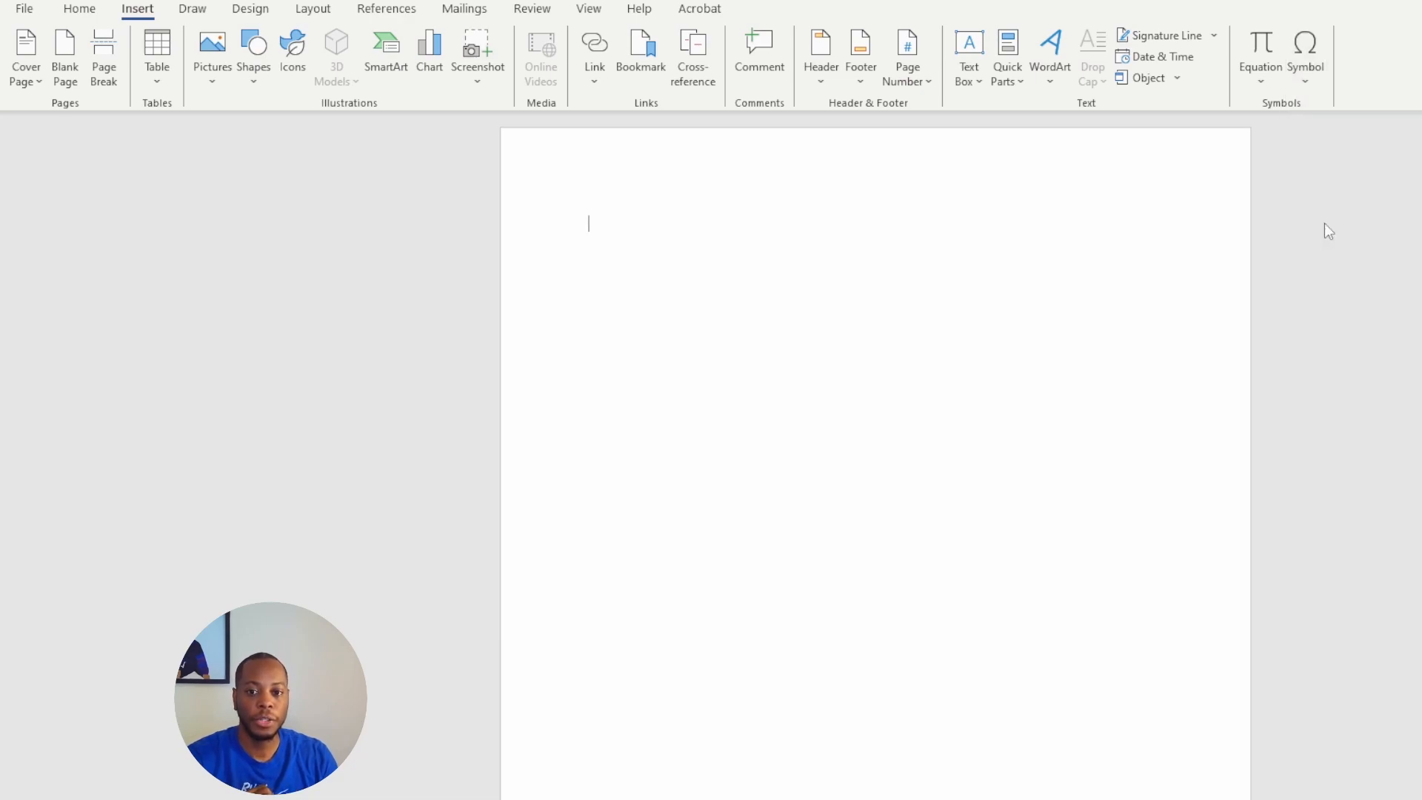
# - Insert the black up- and down-pointing triangle symbols into the Word document via More Symbols
pyautogui.click(1305, 55)
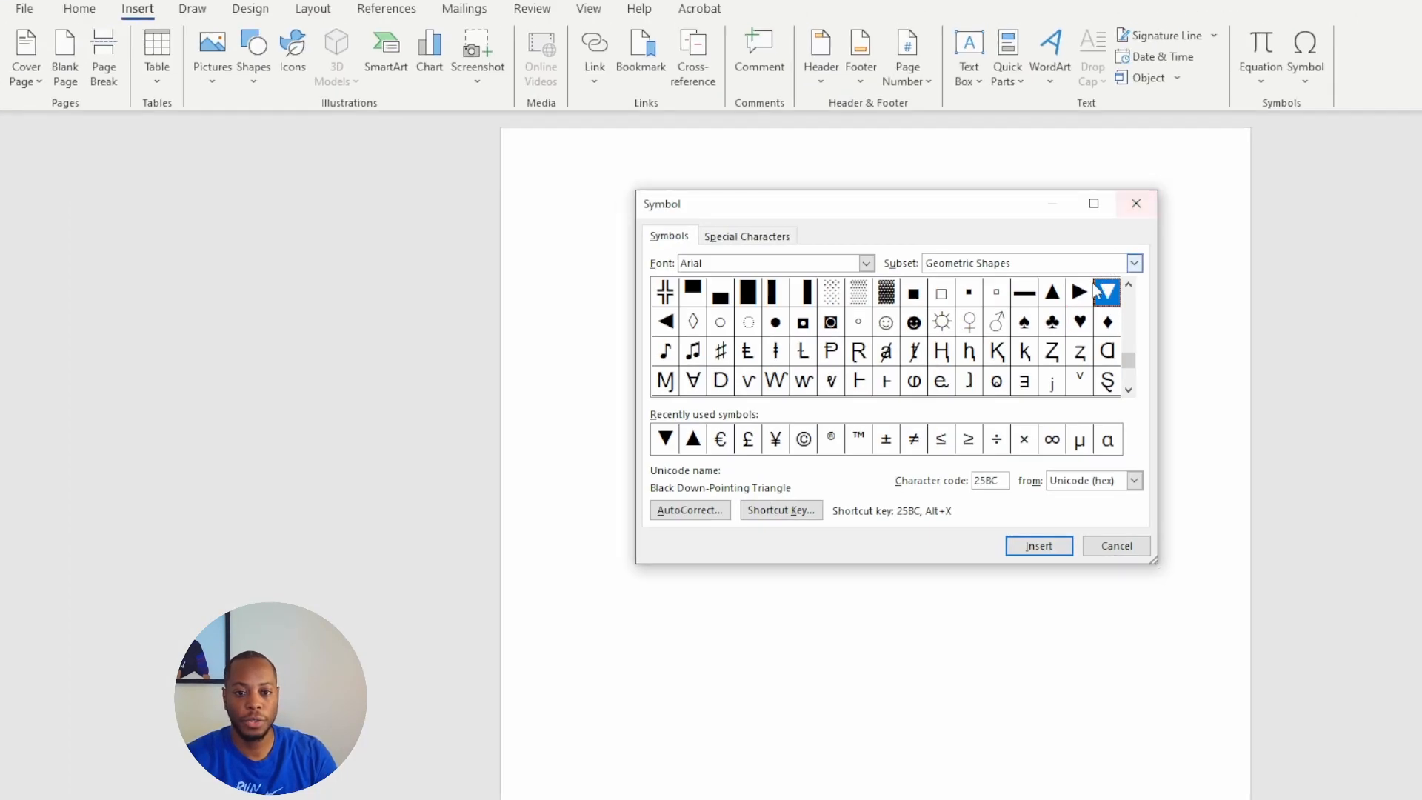
pyautogui.click(1051, 292)
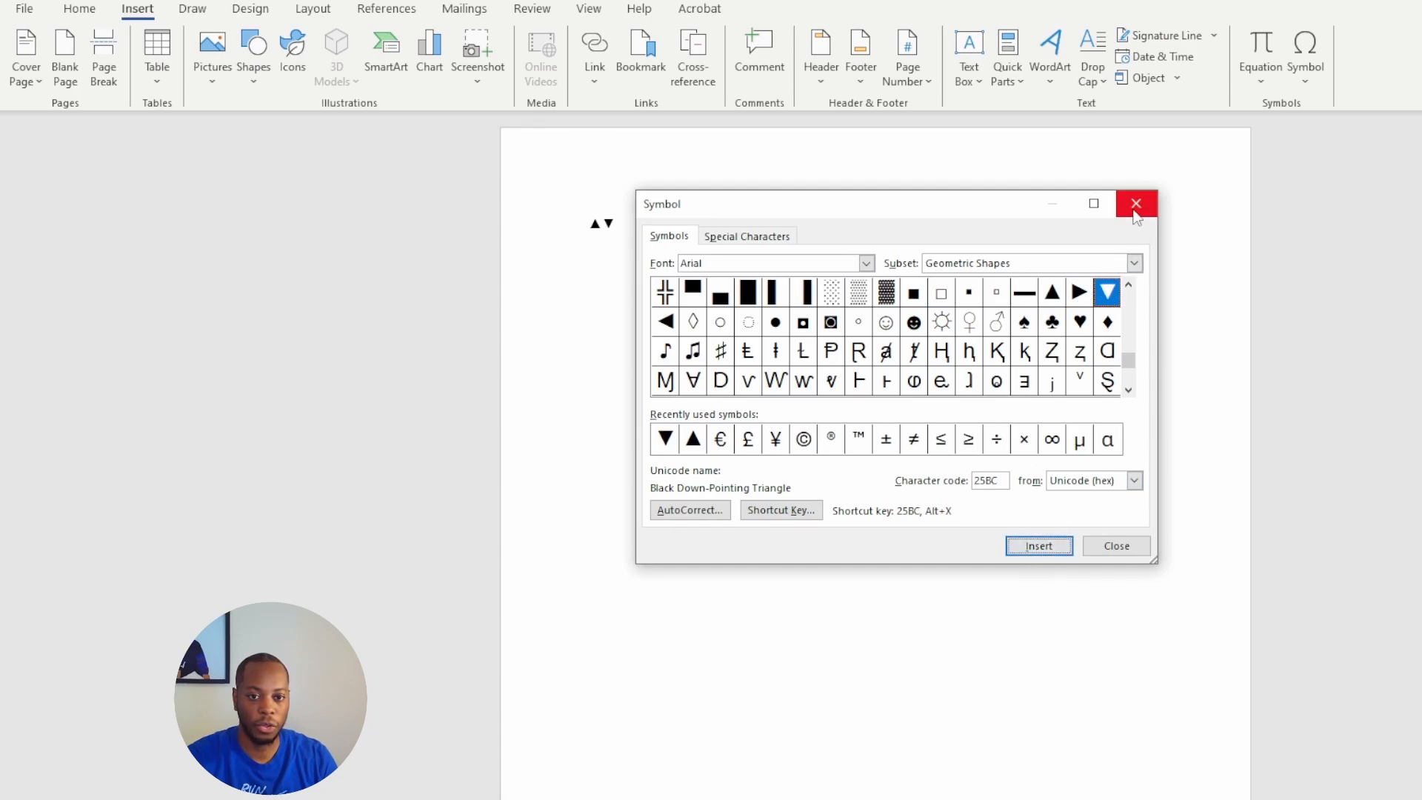
pyautogui.click(1136, 203)
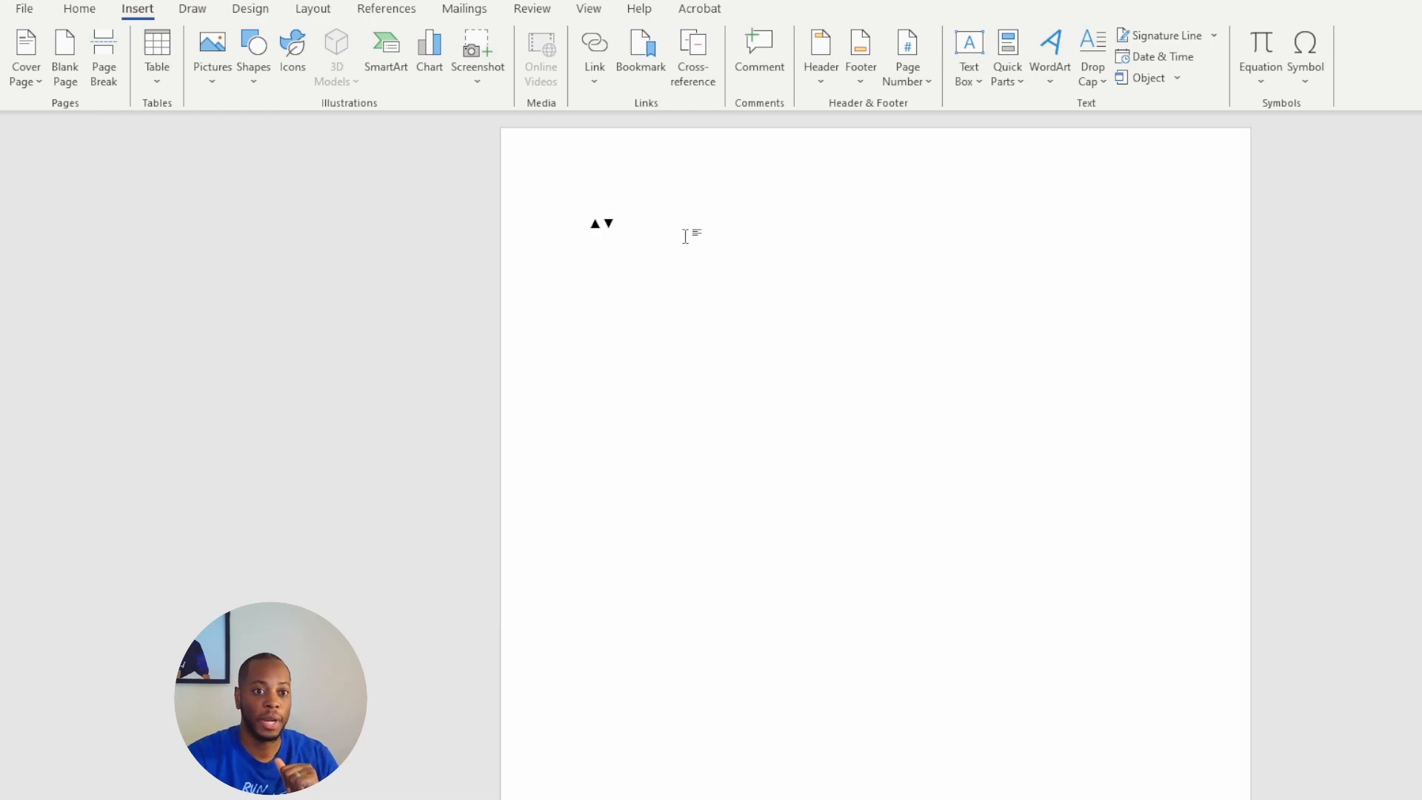
pyautogui.moveTo(1149, 14)
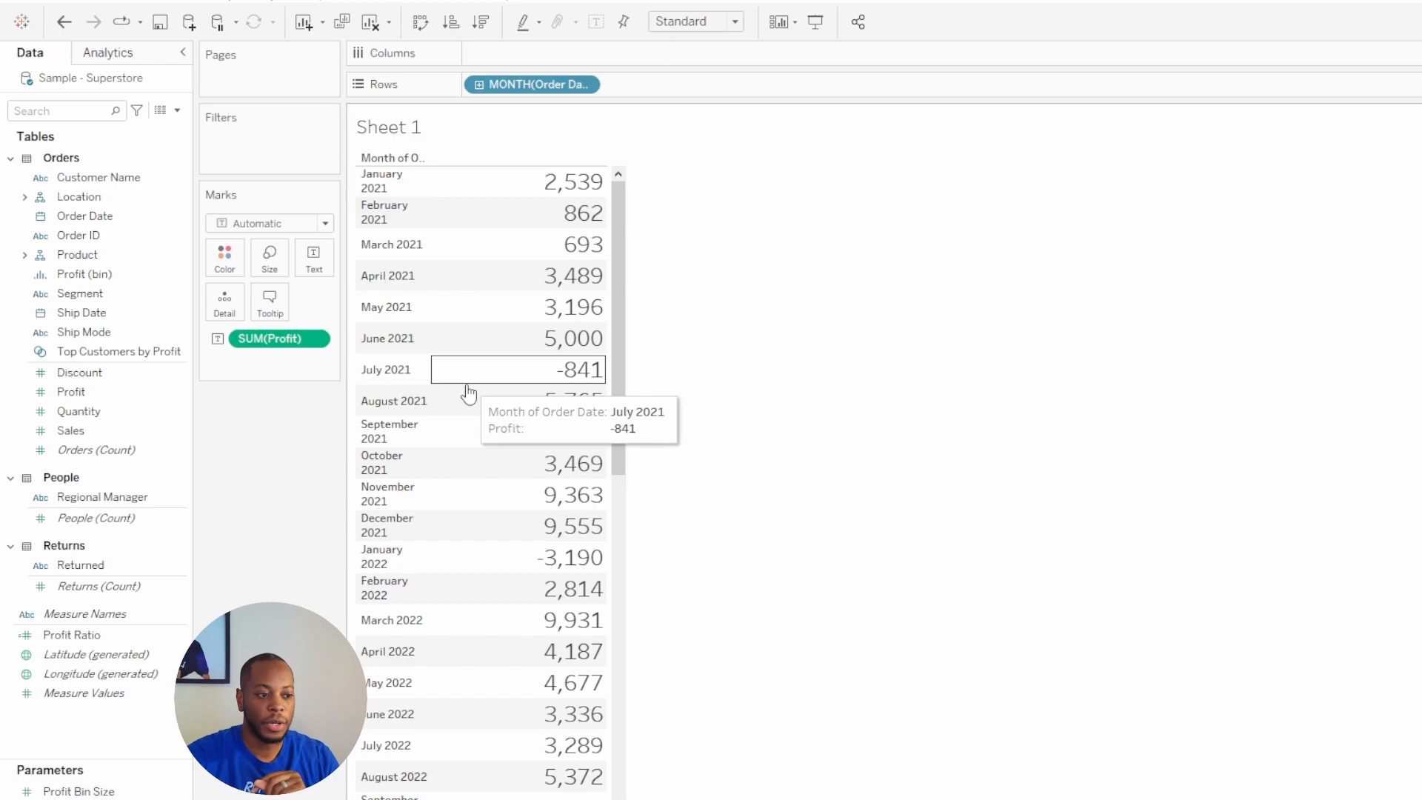
pyautogui.moveTo(302, 448)
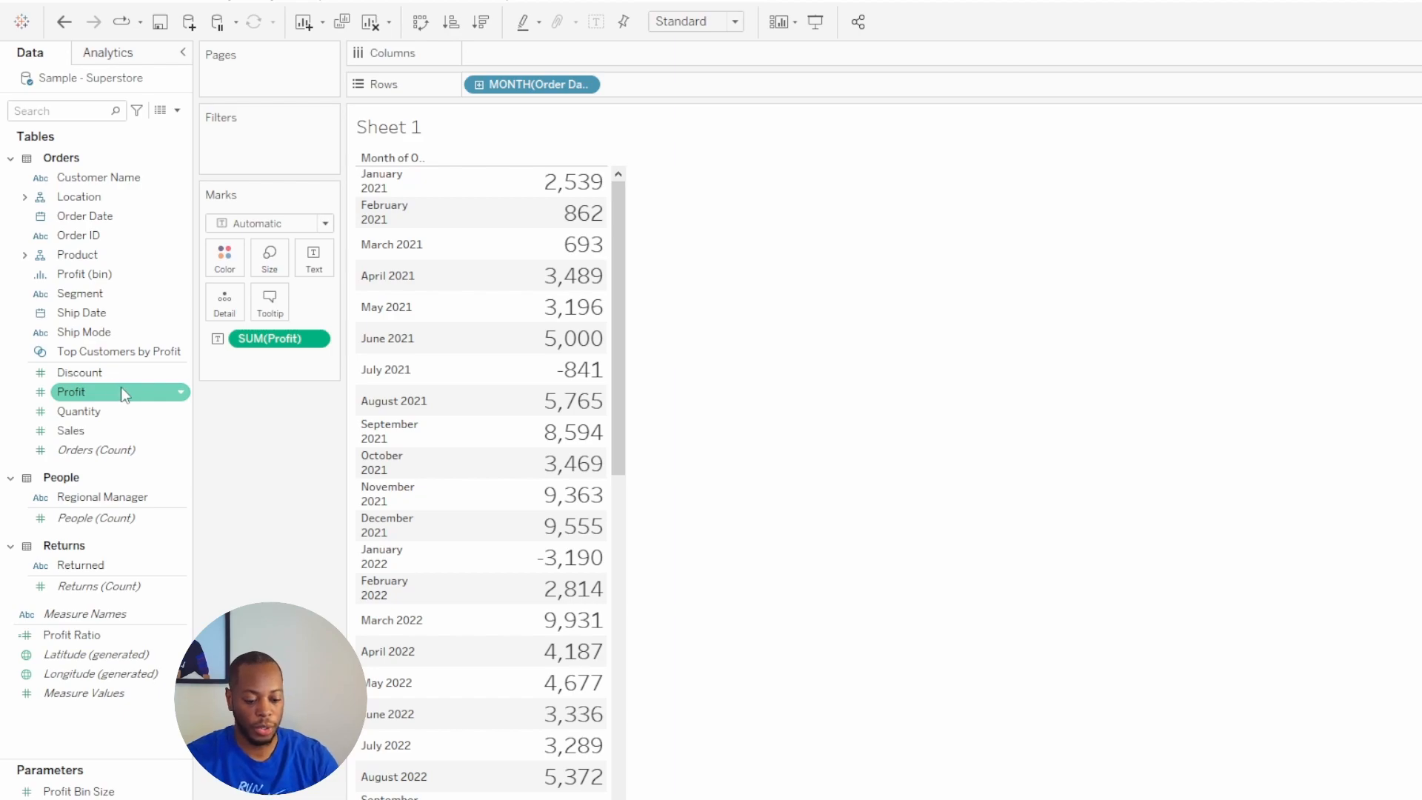
# - Bring up the context menu of the Profit measure in the Data pane
pyautogui.rightClick(71, 392)
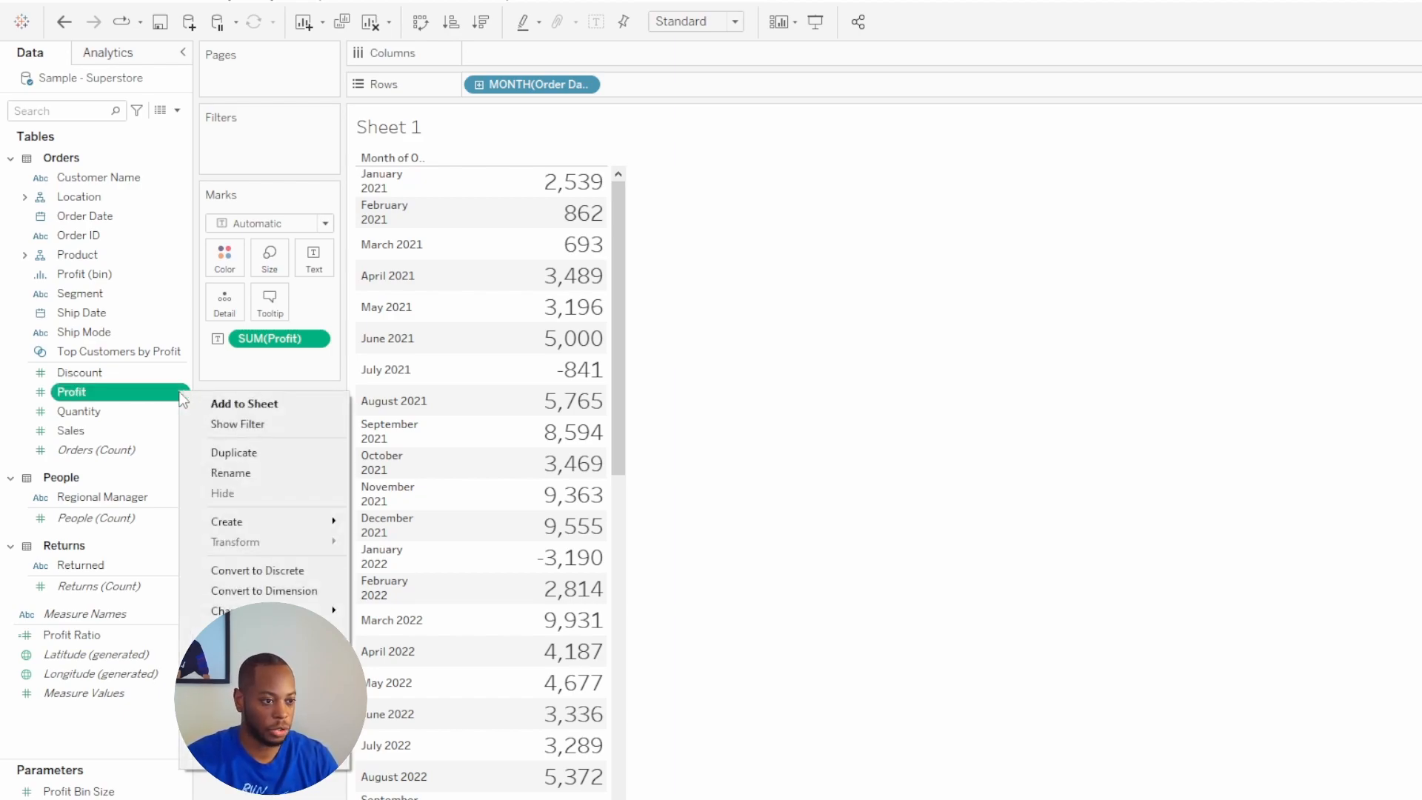
pyautogui.moveTo(196, 513)
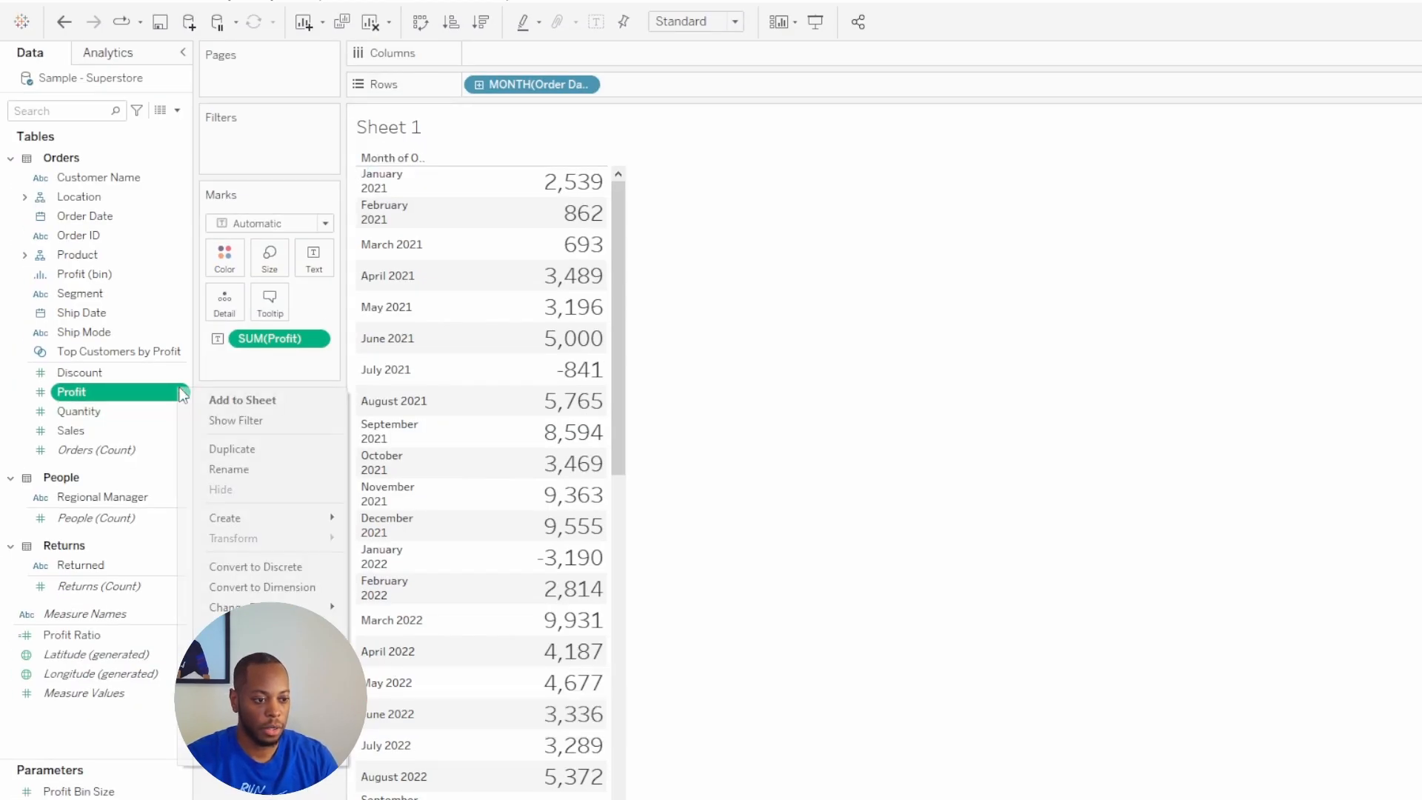
pyautogui.moveTo(264, 586)
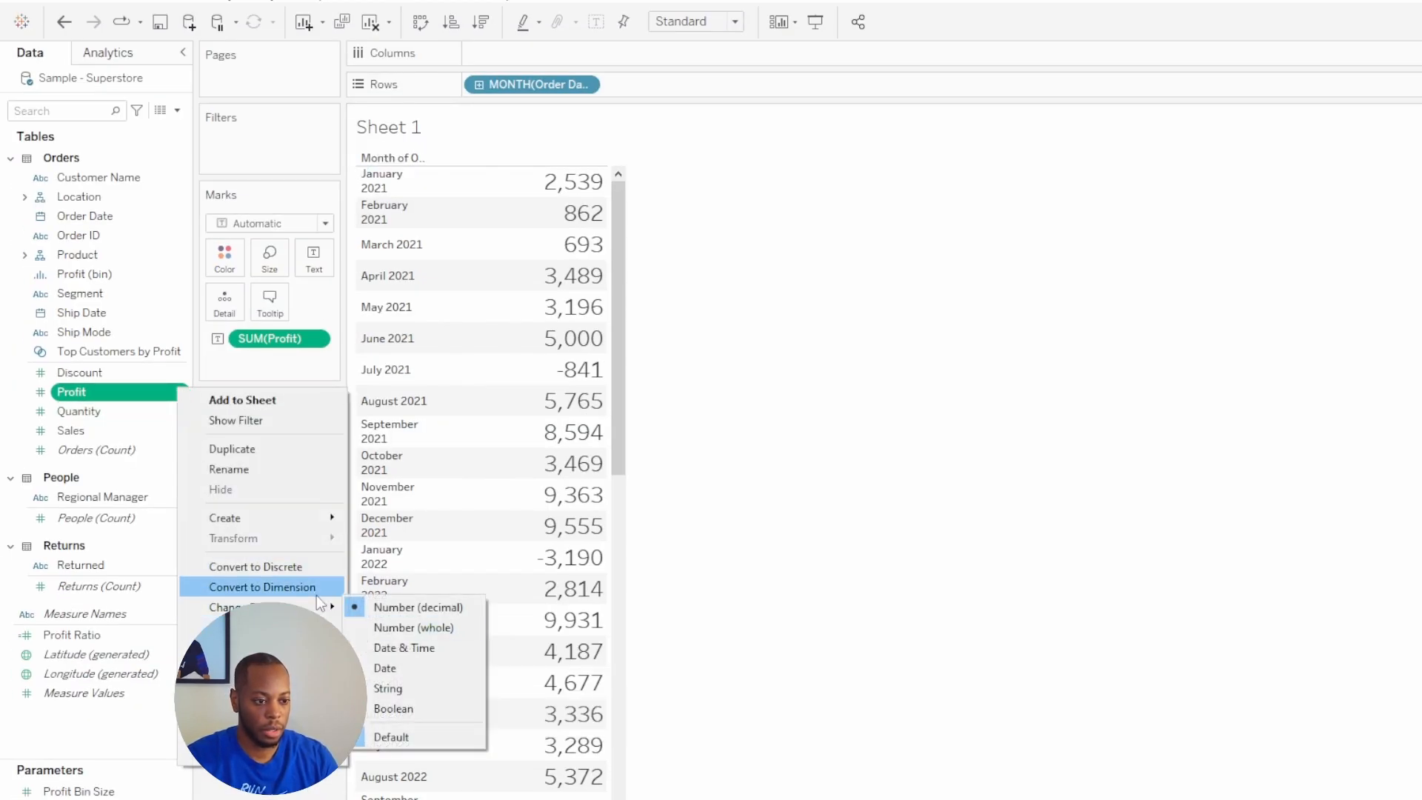
# - Set Profit's default number format to Custom with the pattern $0,0▲; $0,0▼
pyautogui.click(391, 736)
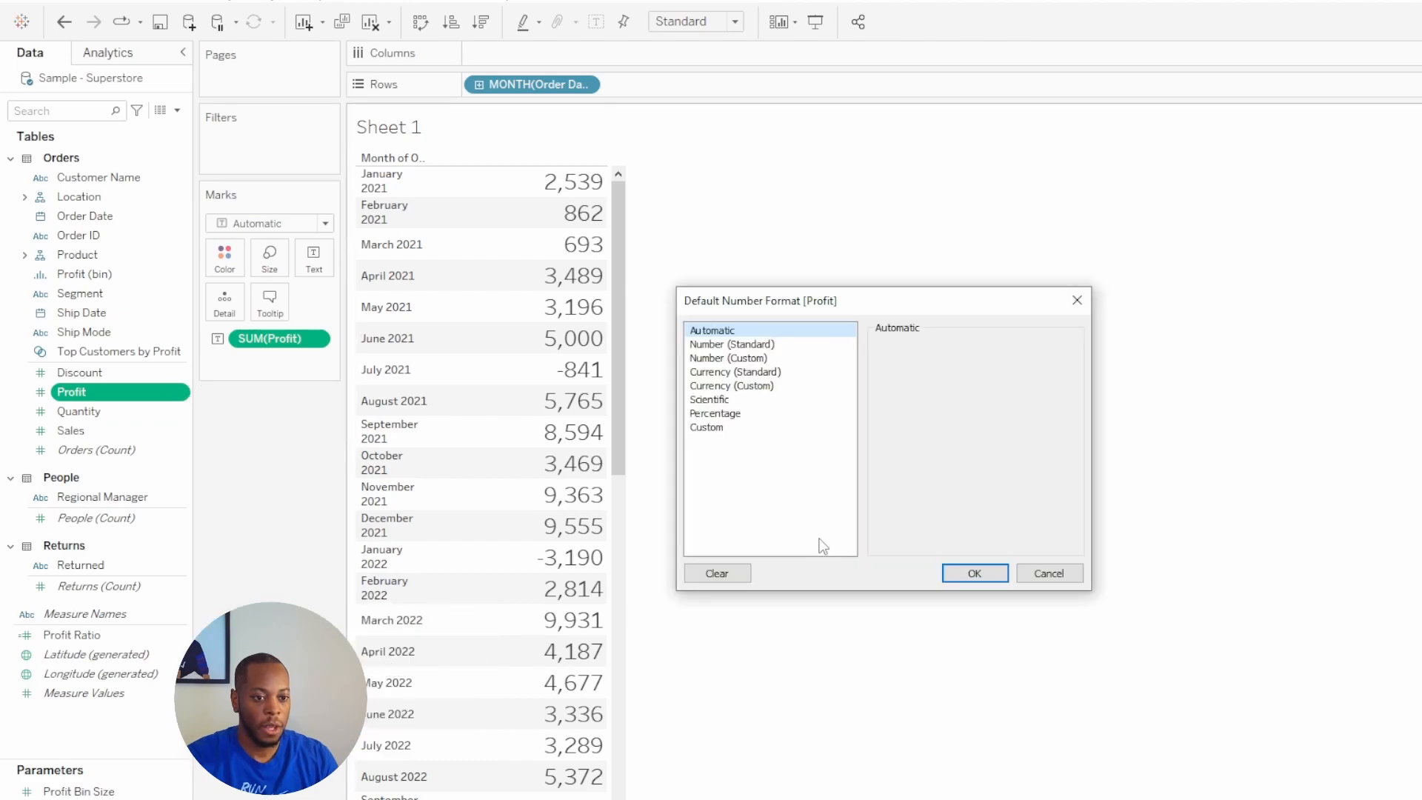
pyautogui.moveTo(833, 315)
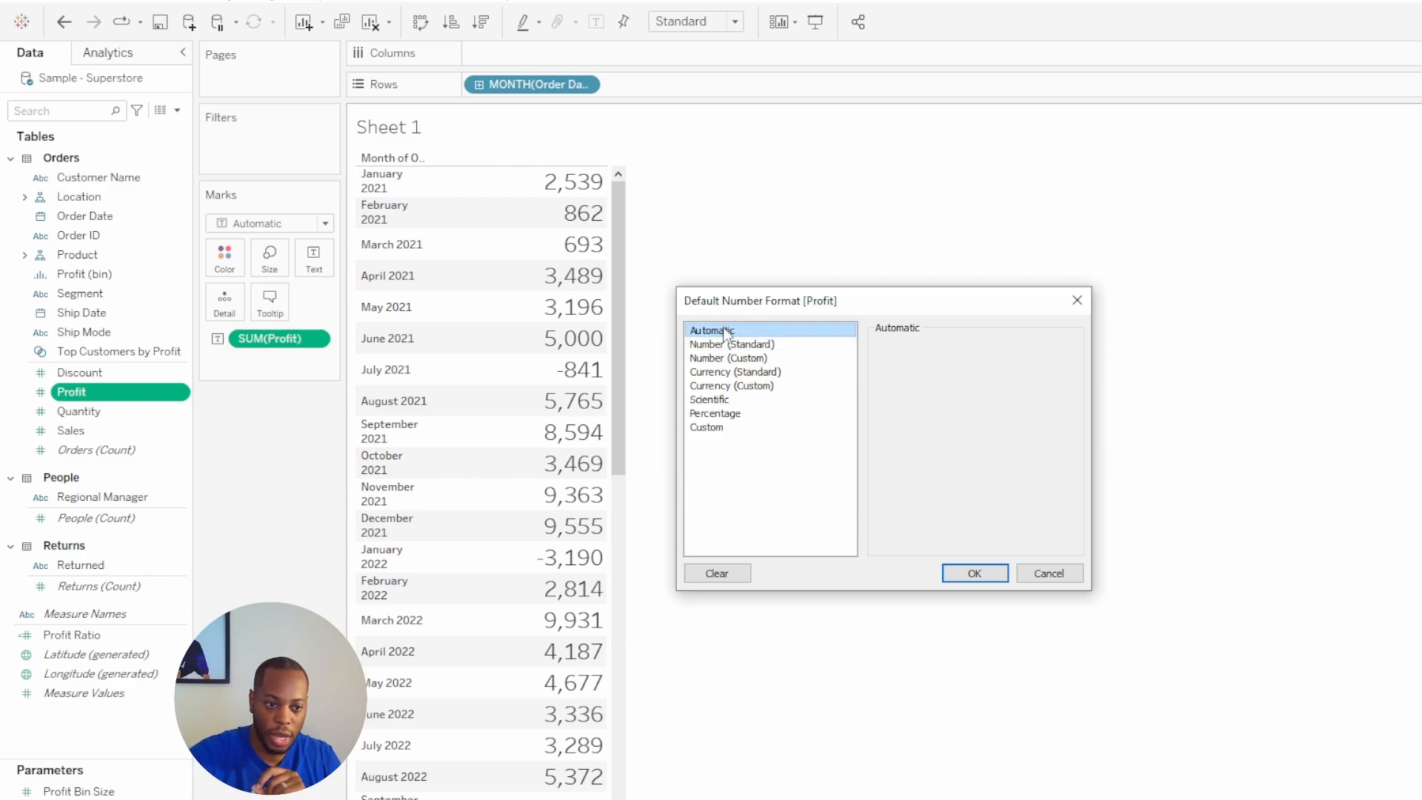
pyautogui.click(707, 427)
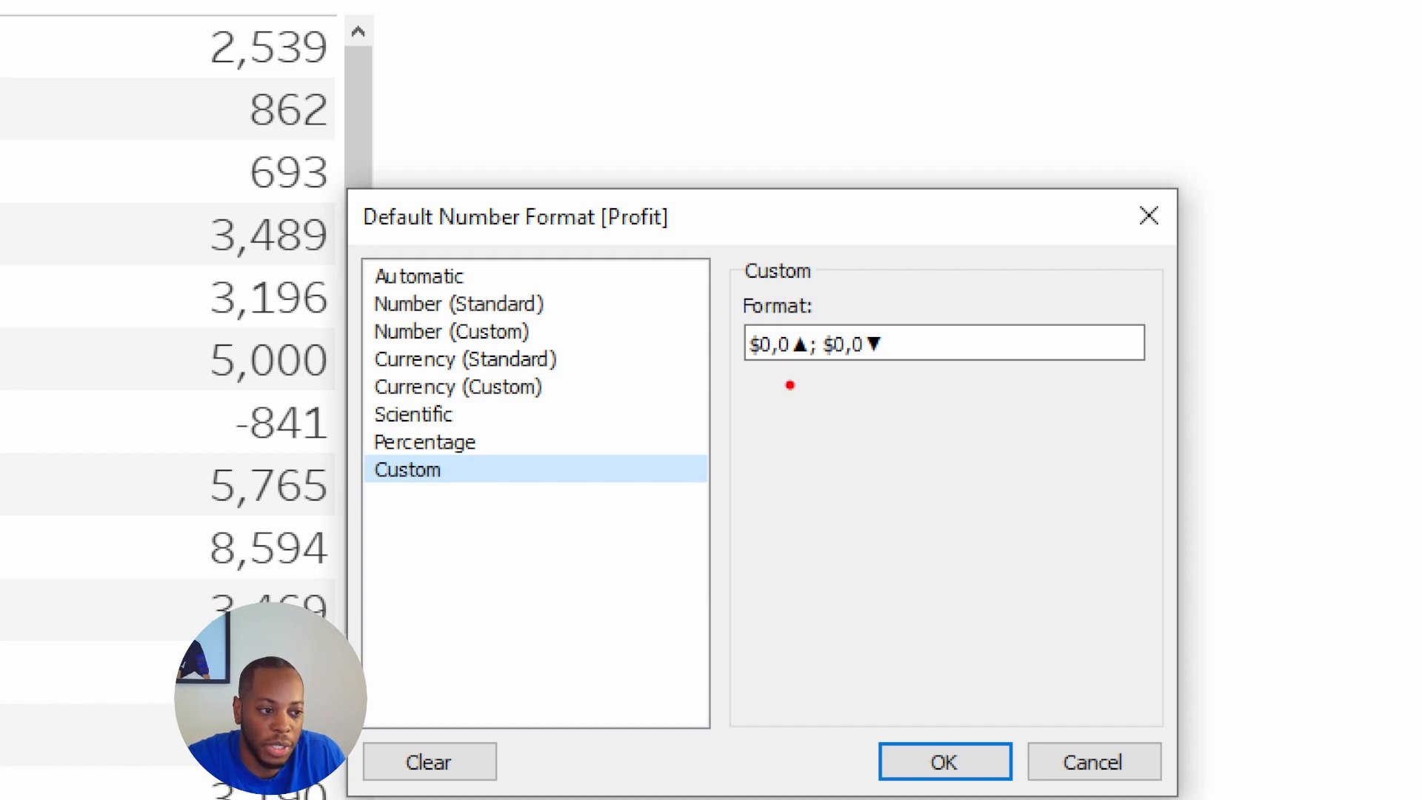
pyautogui.moveTo(813, 364)
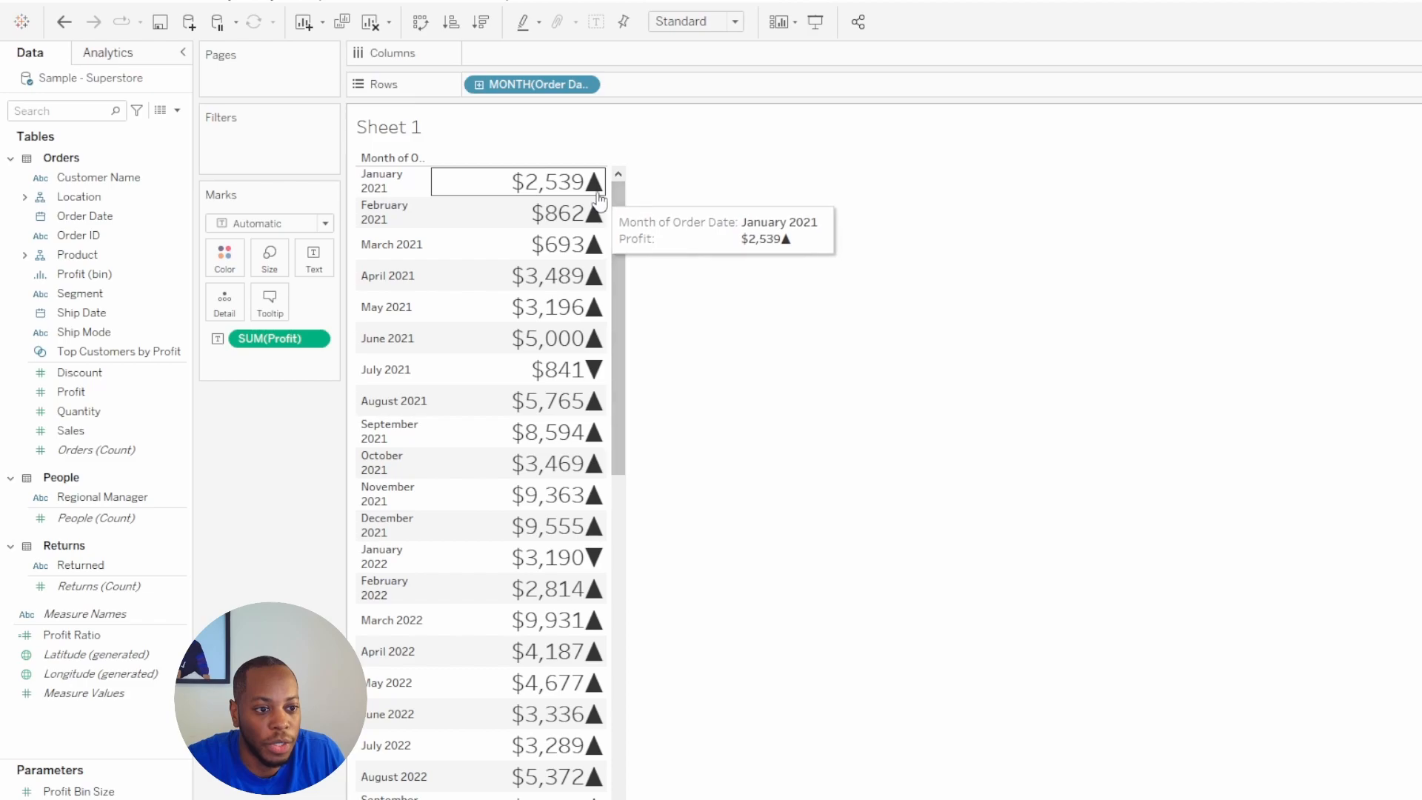
pyautogui.moveTo(933, 405)
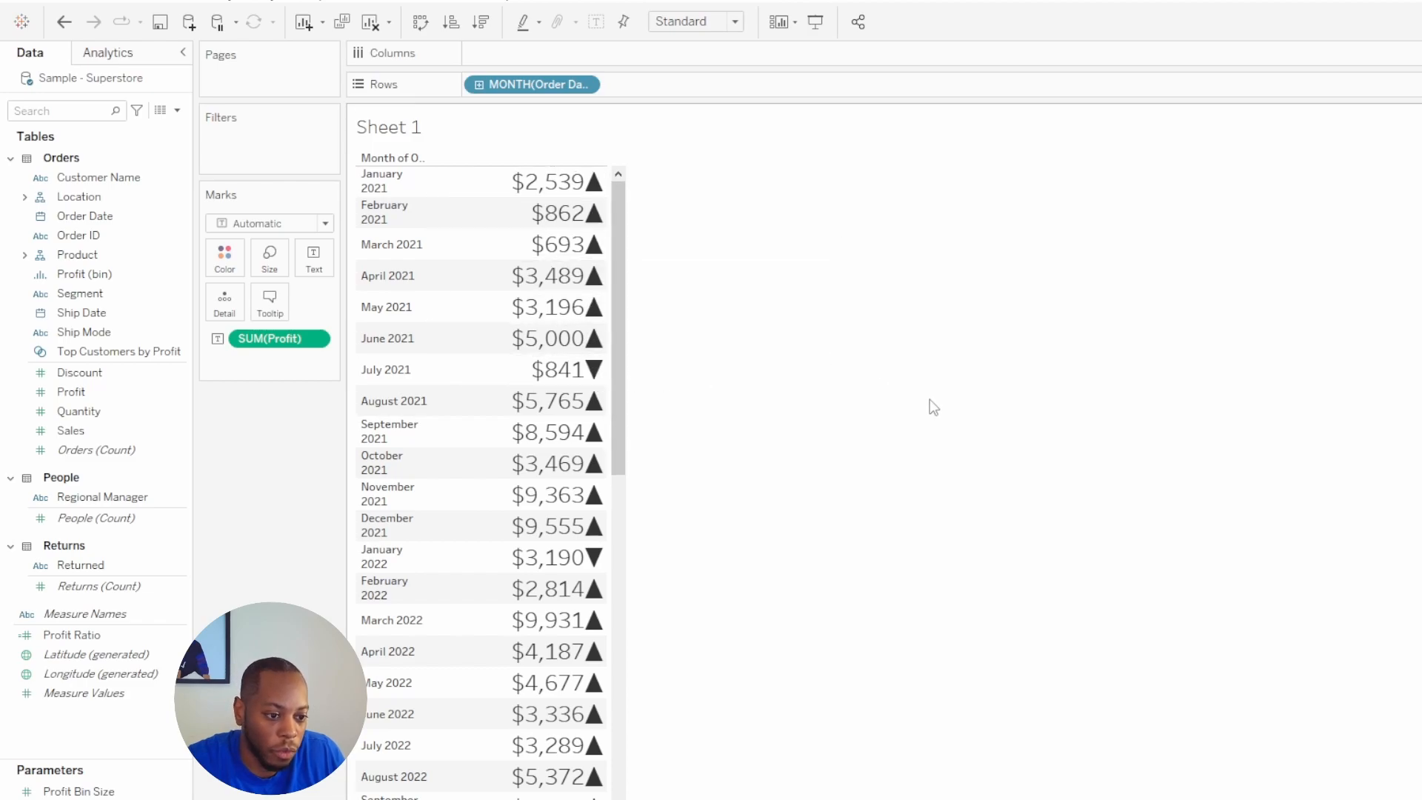
pyautogui.moveTo(927, 434)
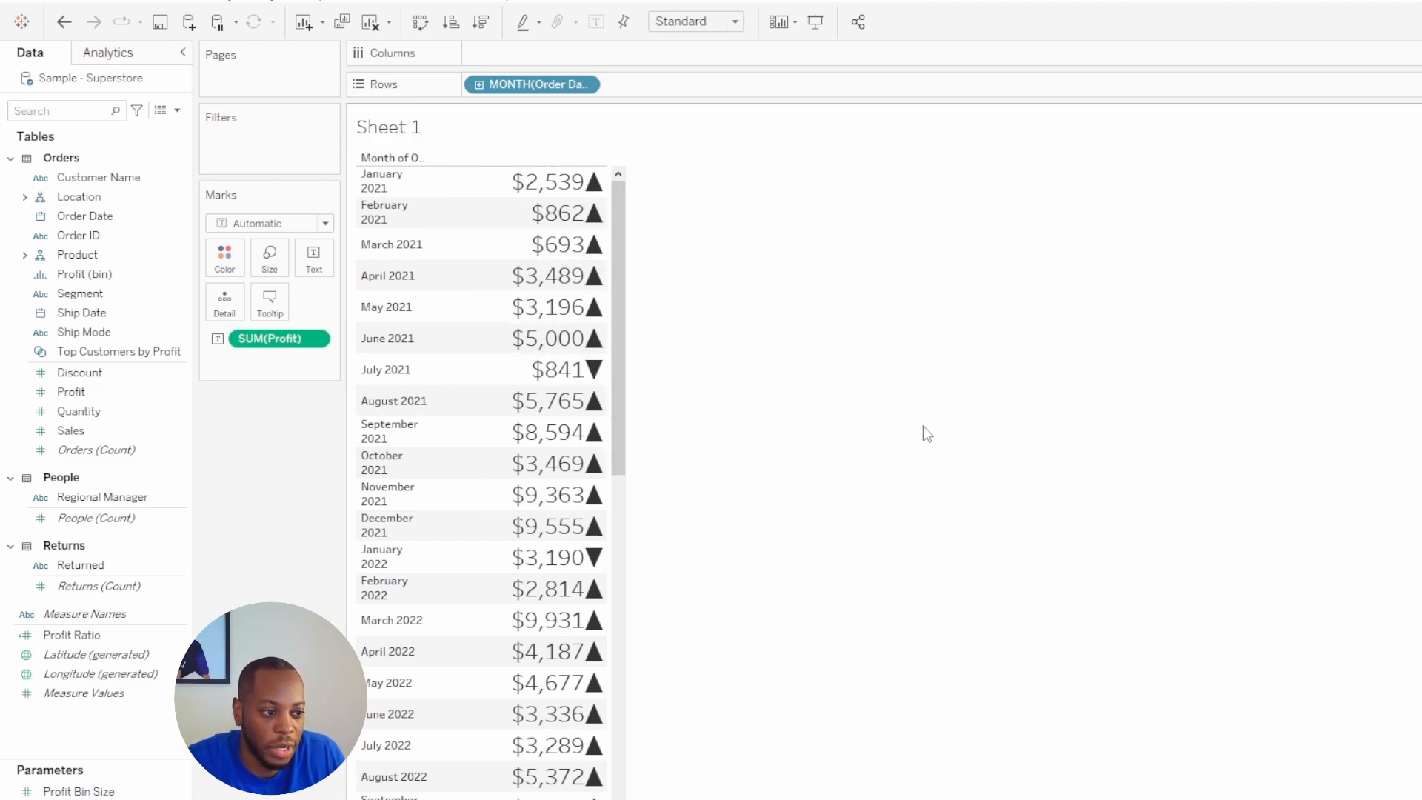
pyautogui.moveTo(919, 470)
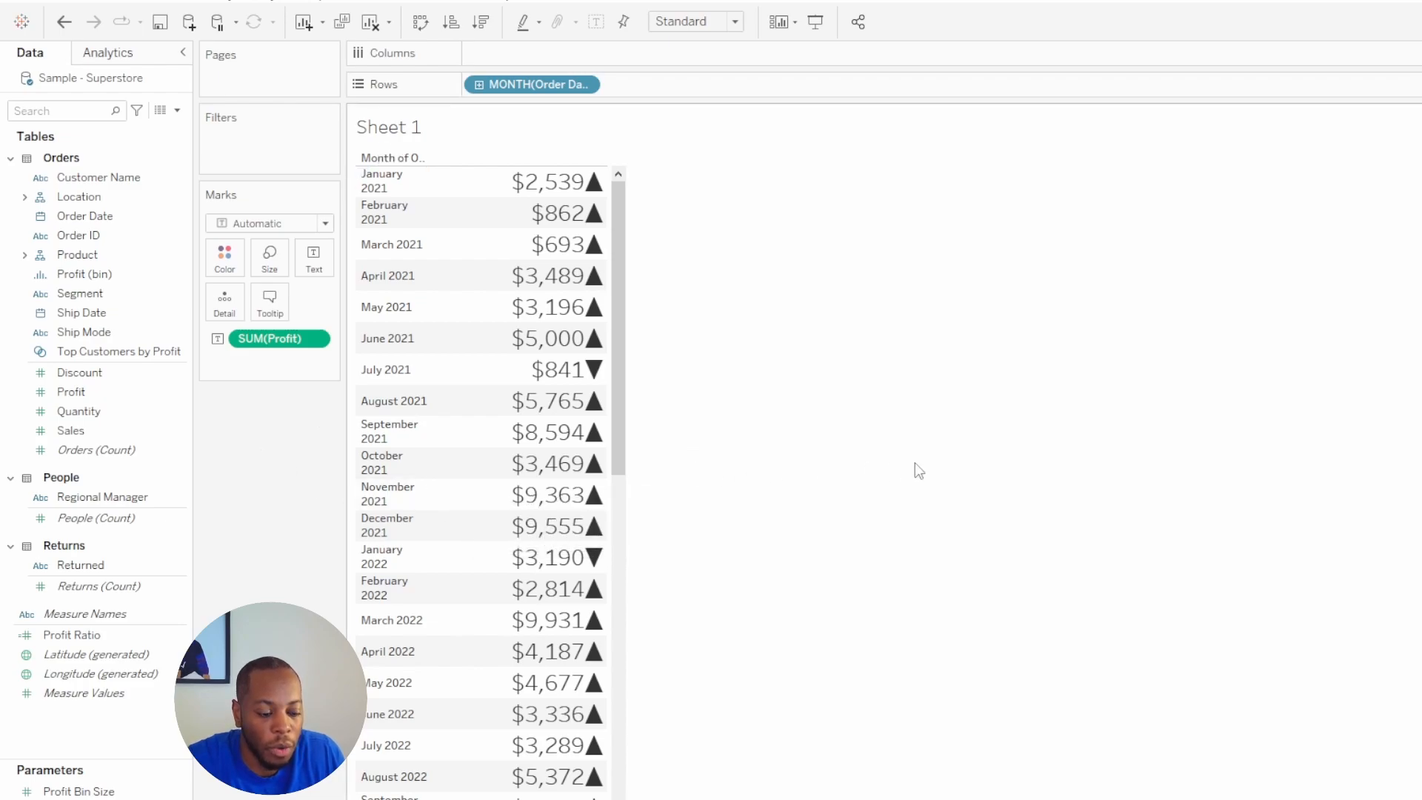
pyautogui.moveTo(846, 486)
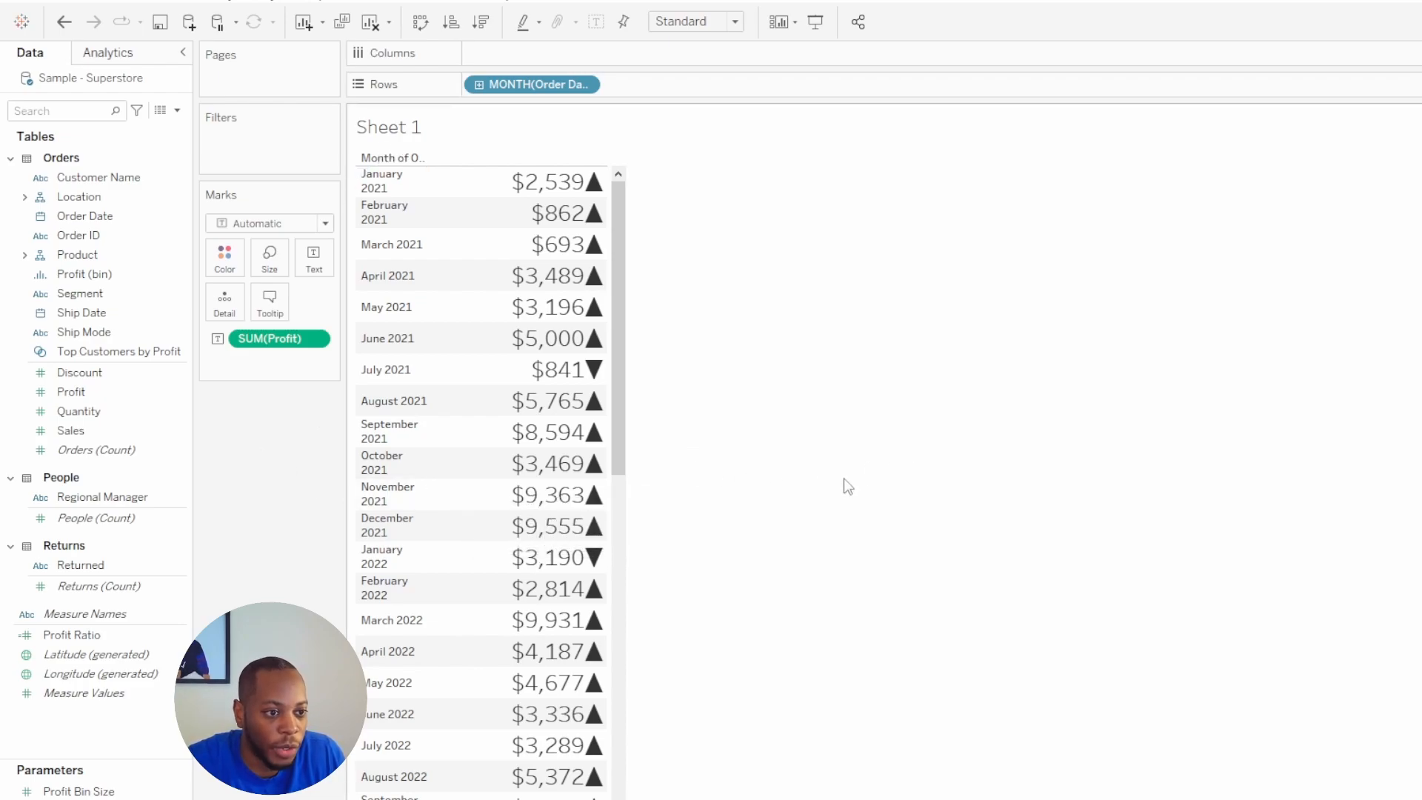
pyautogui.moveTo(819, 491)
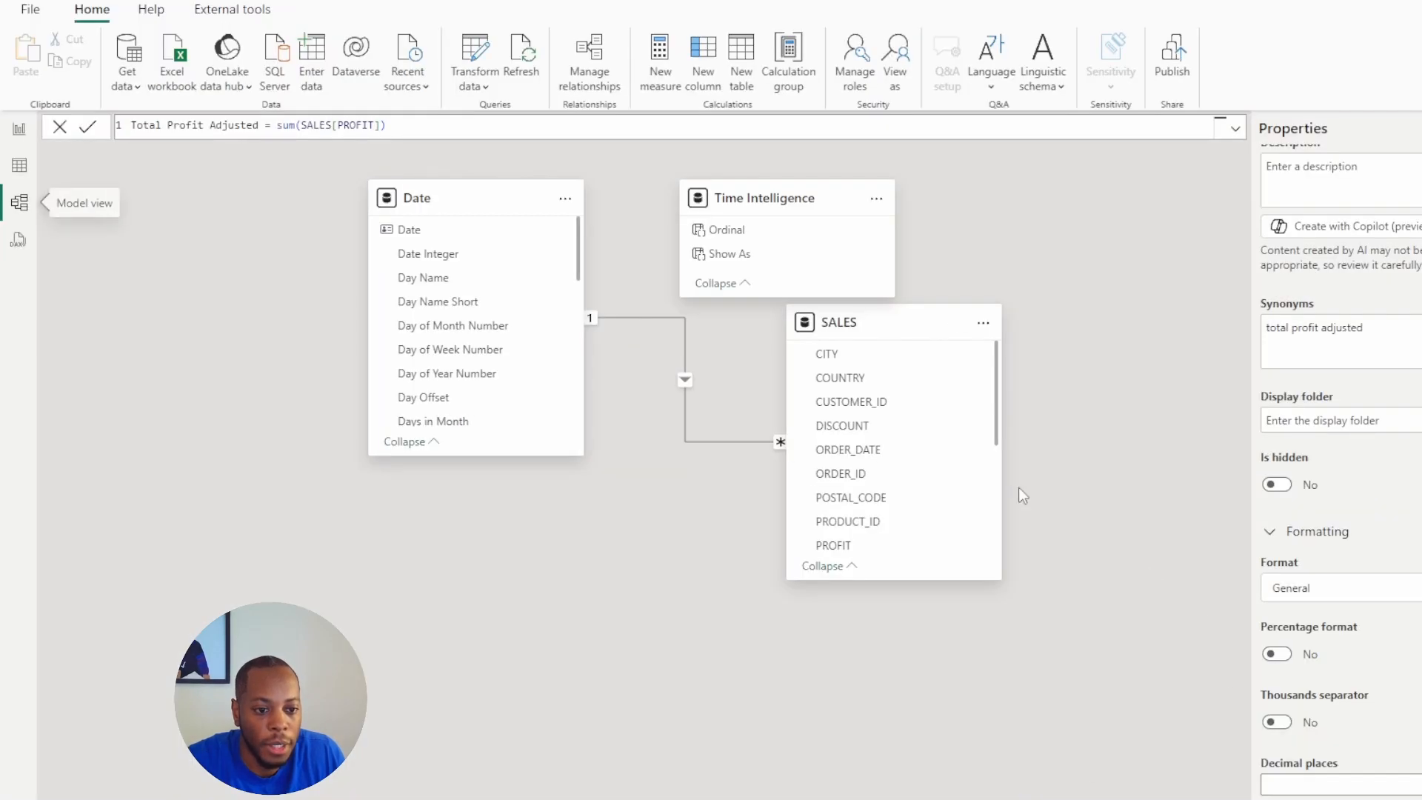
# - Return to the Power BI report page and review the monthly Total Profit table with parenthesised losses
pyautogui.click(17, 127)
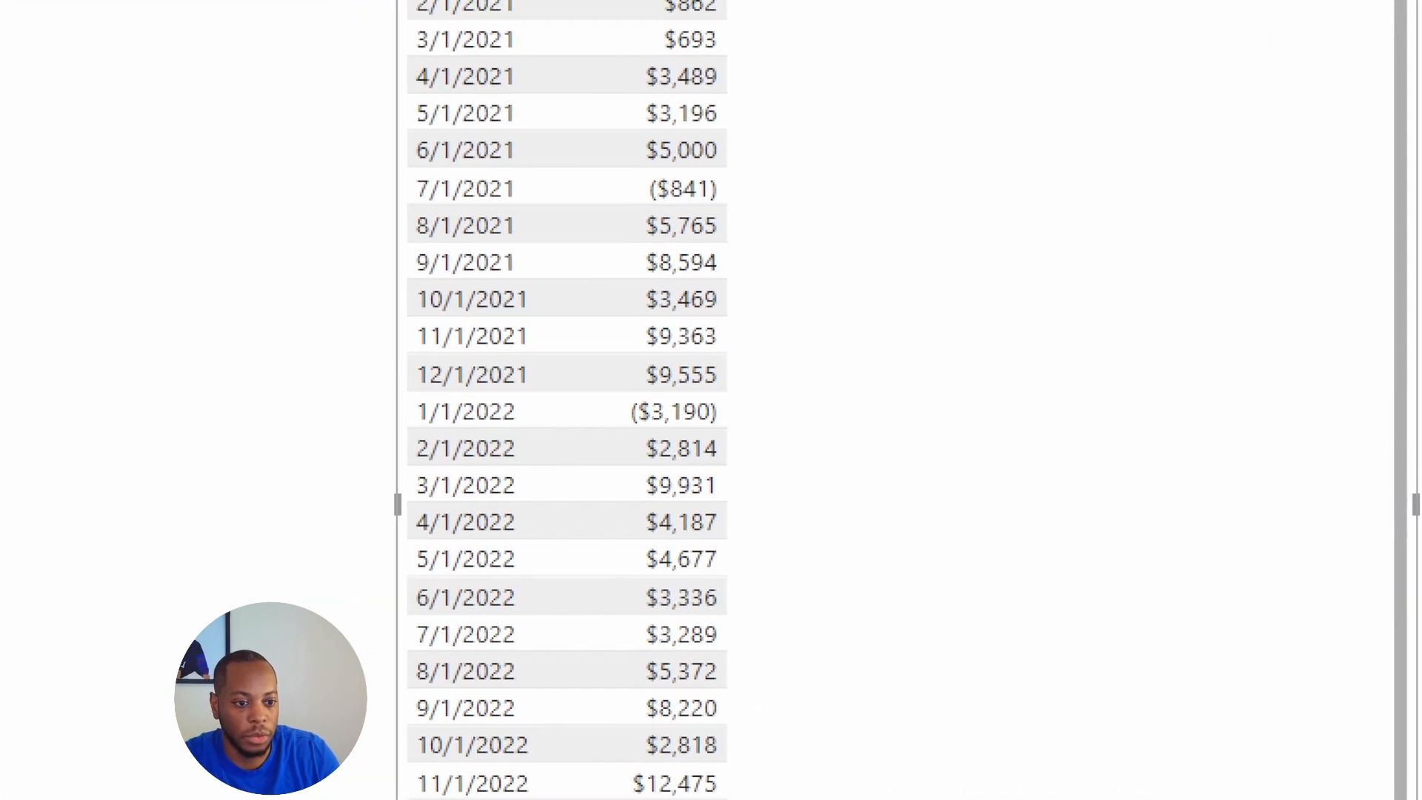
pyautogui.scroll(3)
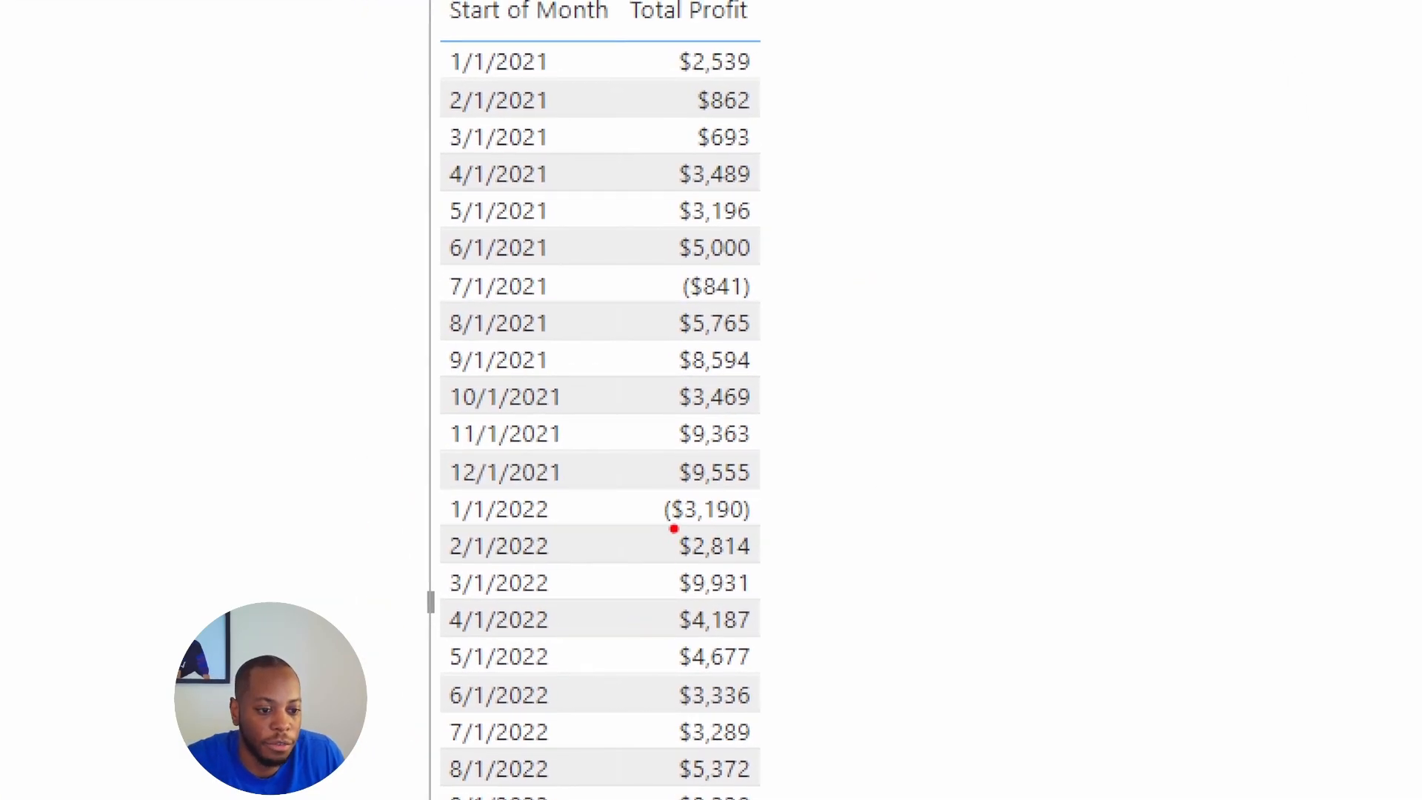
pyautogui.moveTo(676, 313)
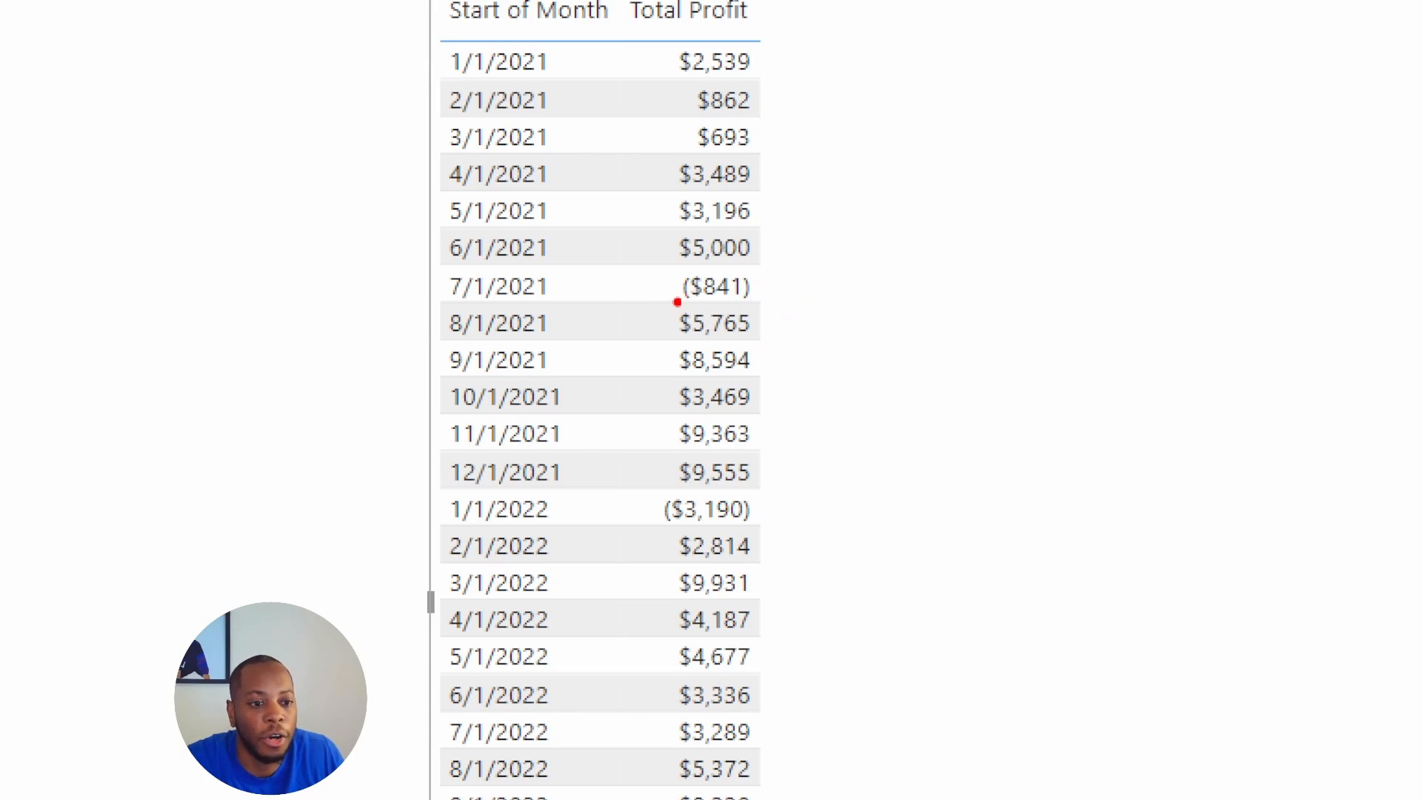
pyautogui.moveTo(874, 296)
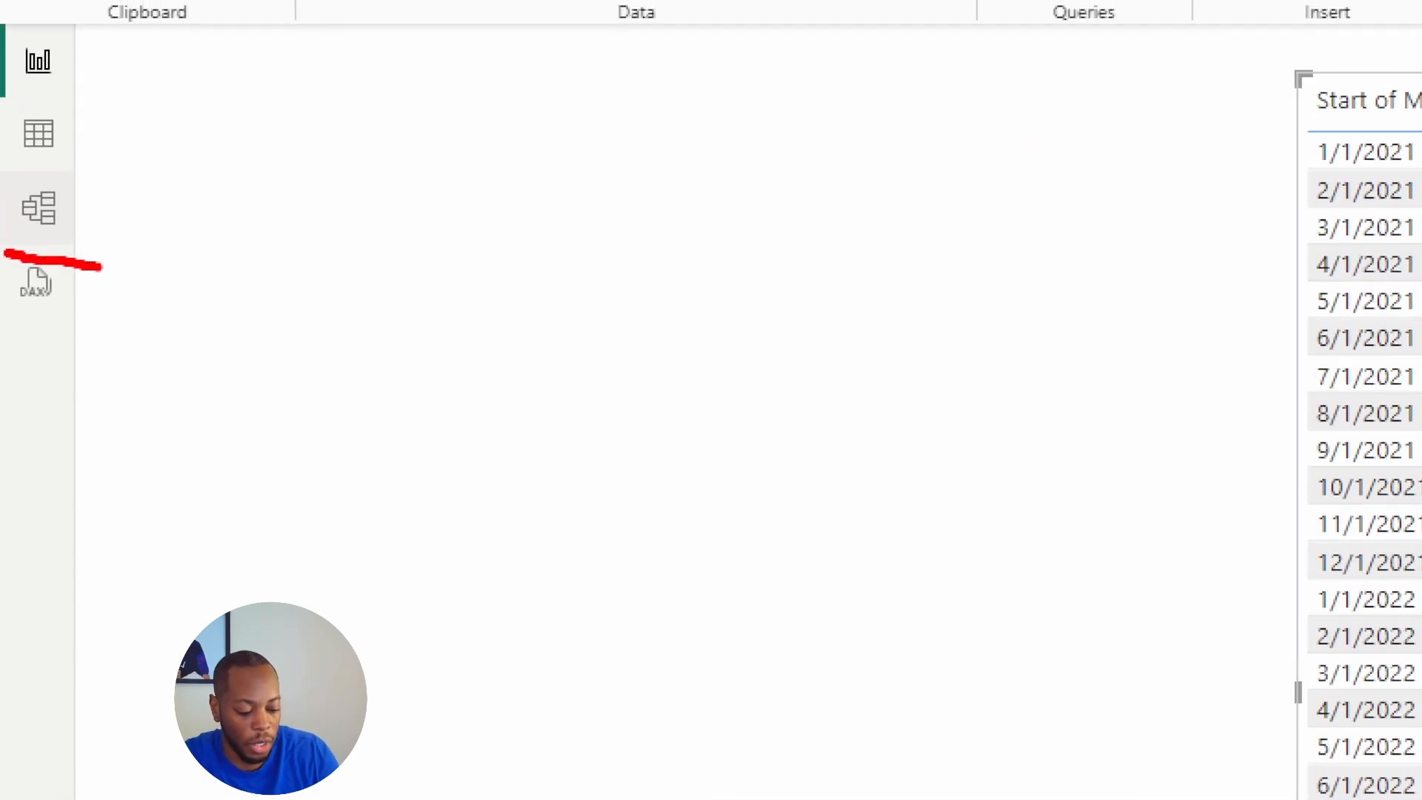
# - Show the Total Profit measure's Formatting properties in Model view, currently Currency with 0 decimals
pyautogui.click(39, 207)
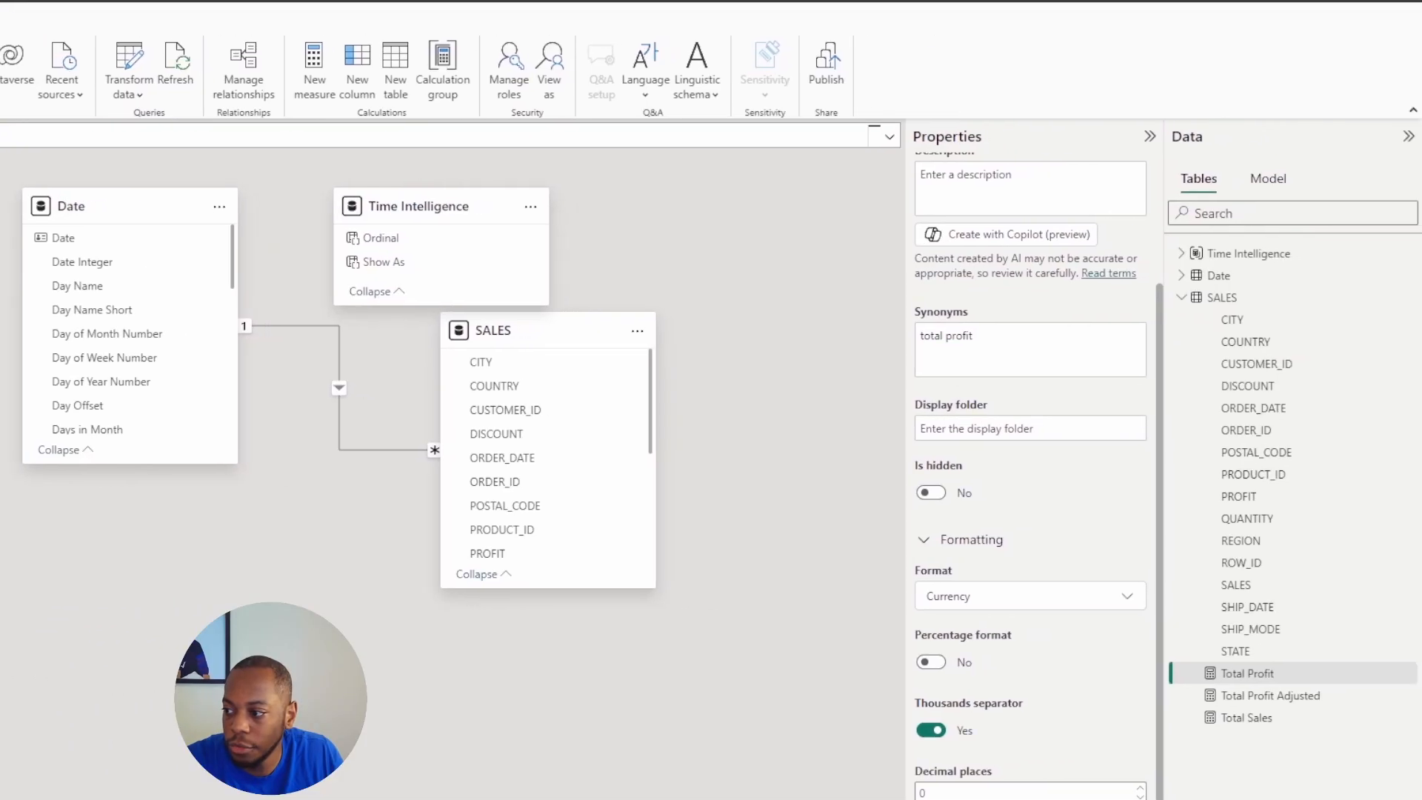
pyautogui.moveTo(1244, 717)
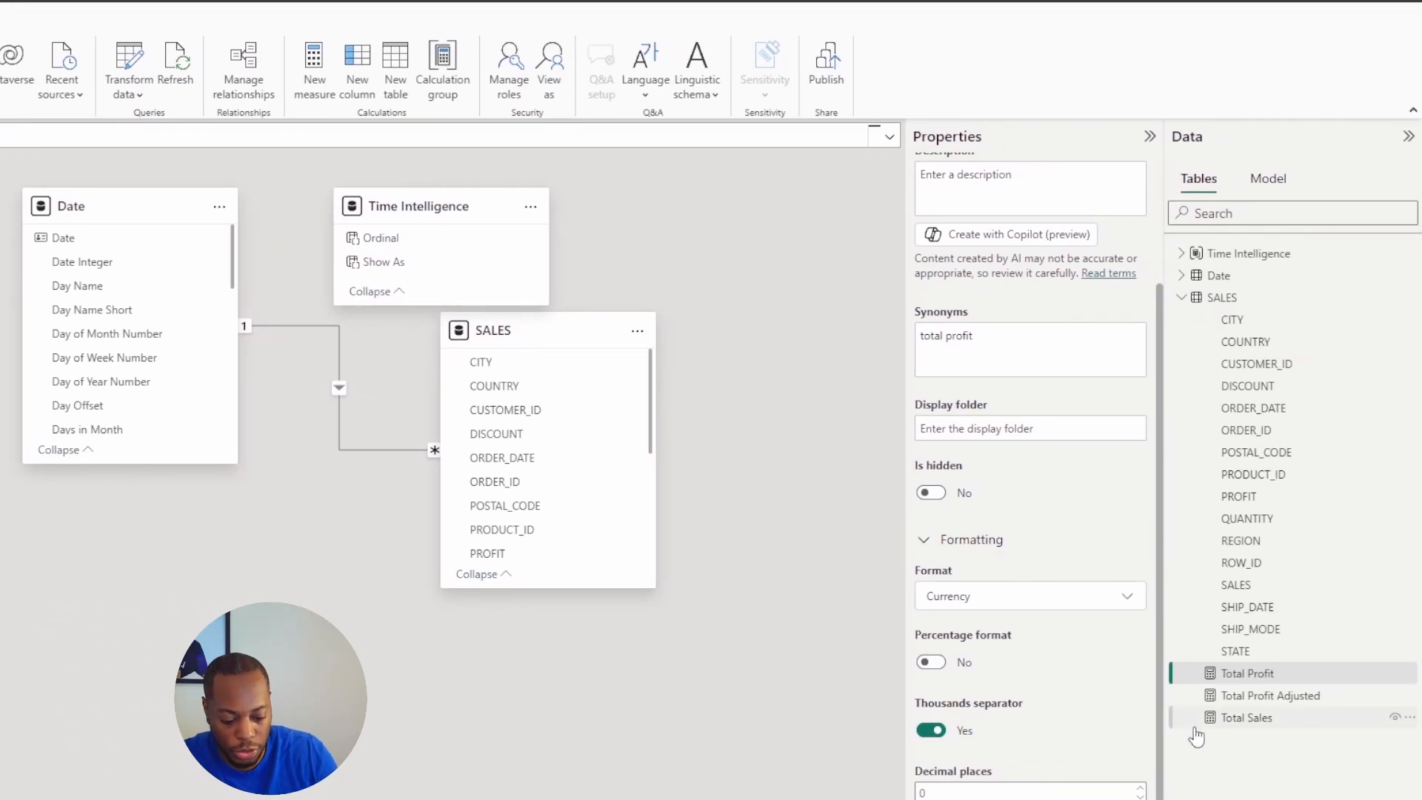
pyautogui.moveTo(1244, 673)
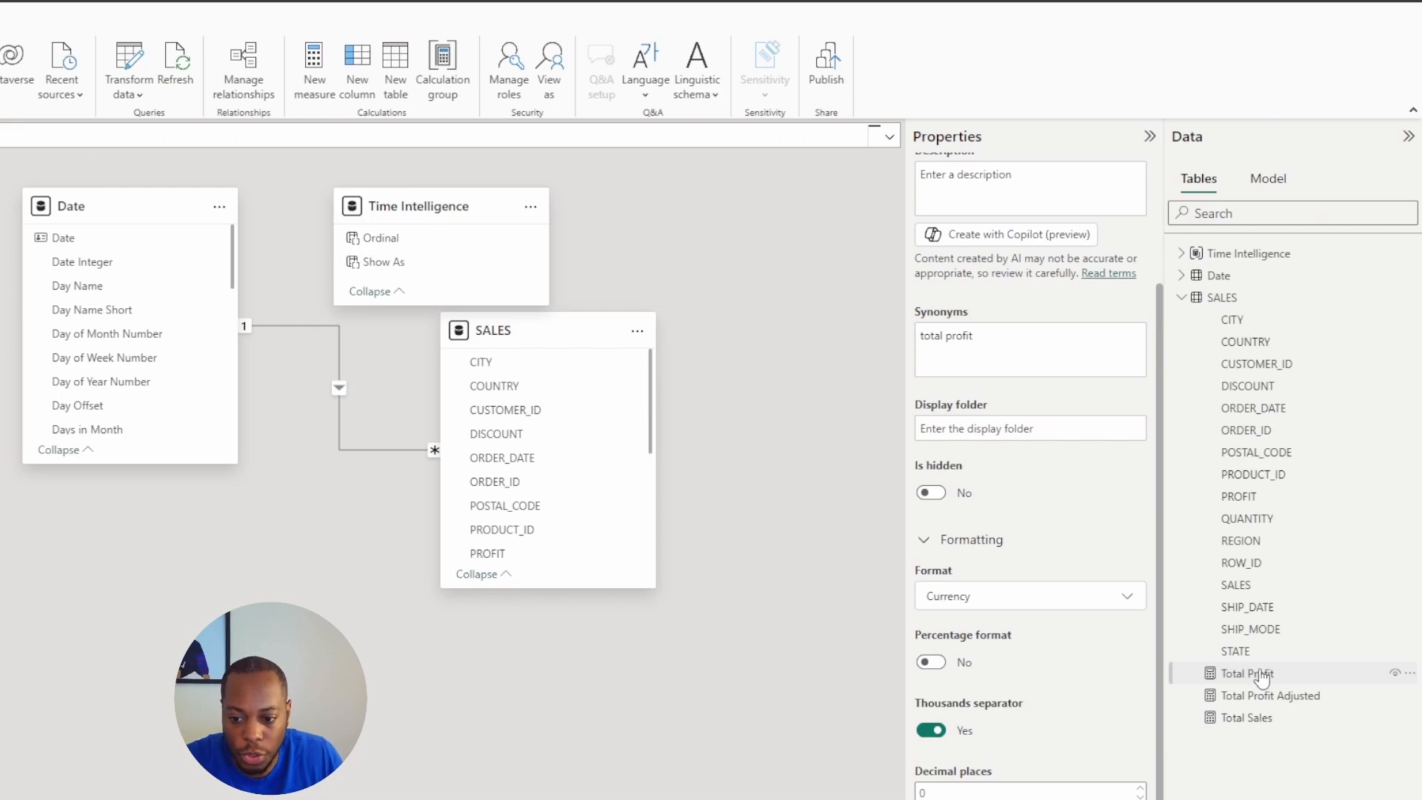
pyautogui.scroll(3)
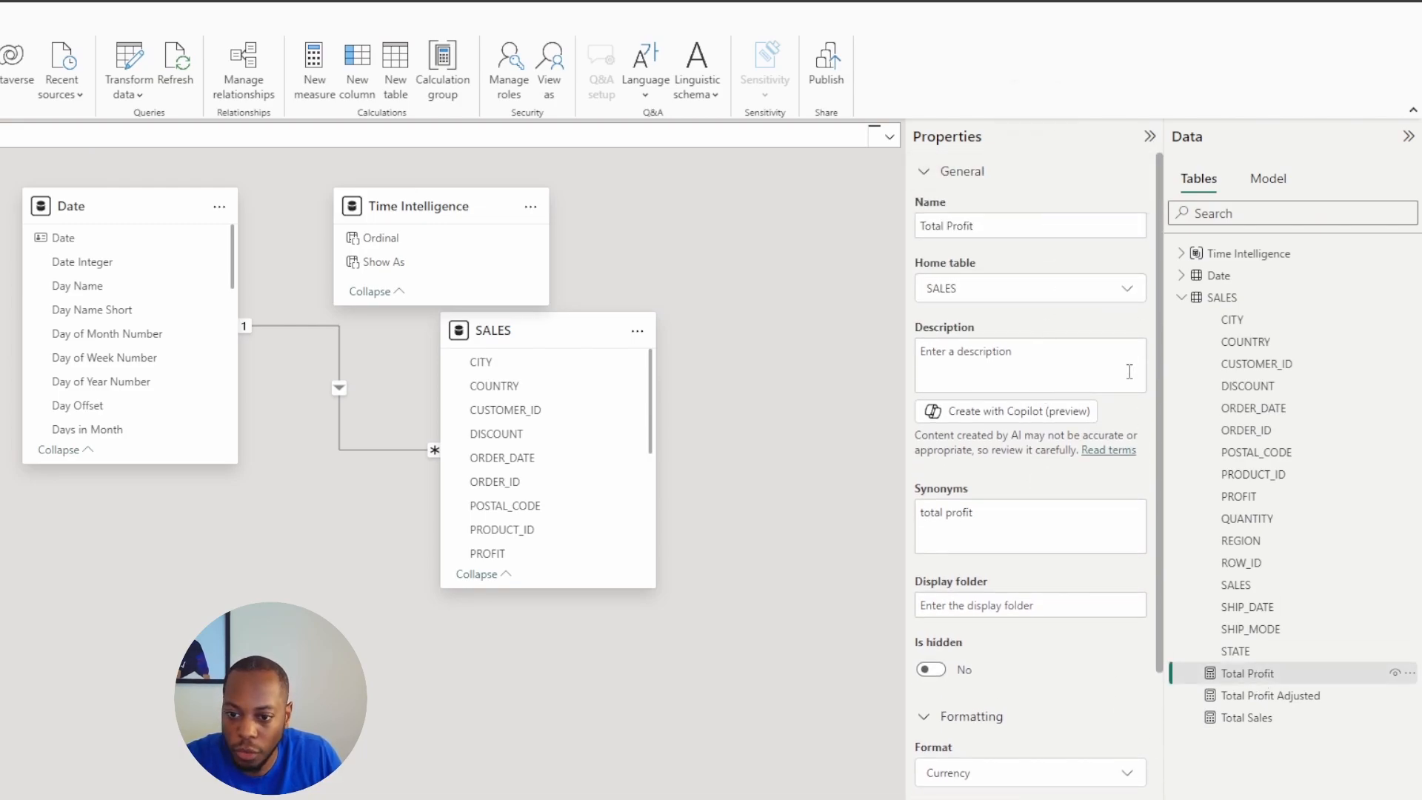
pyautogui.scroll(-3)
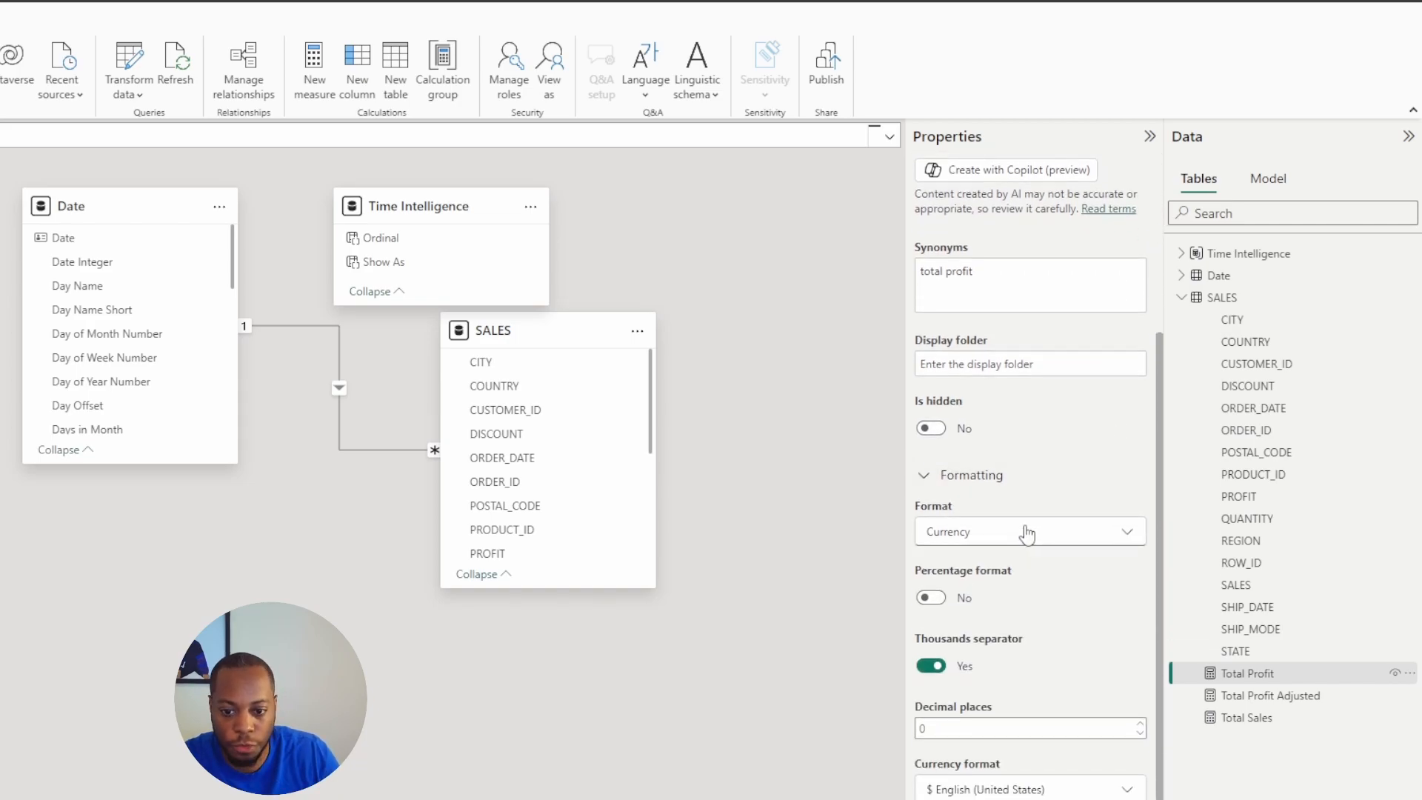
# - Set Total Profit's format to Custom and replace the format string with $0,0▲; $0,0▼
pyautogui.click(1029, 532)
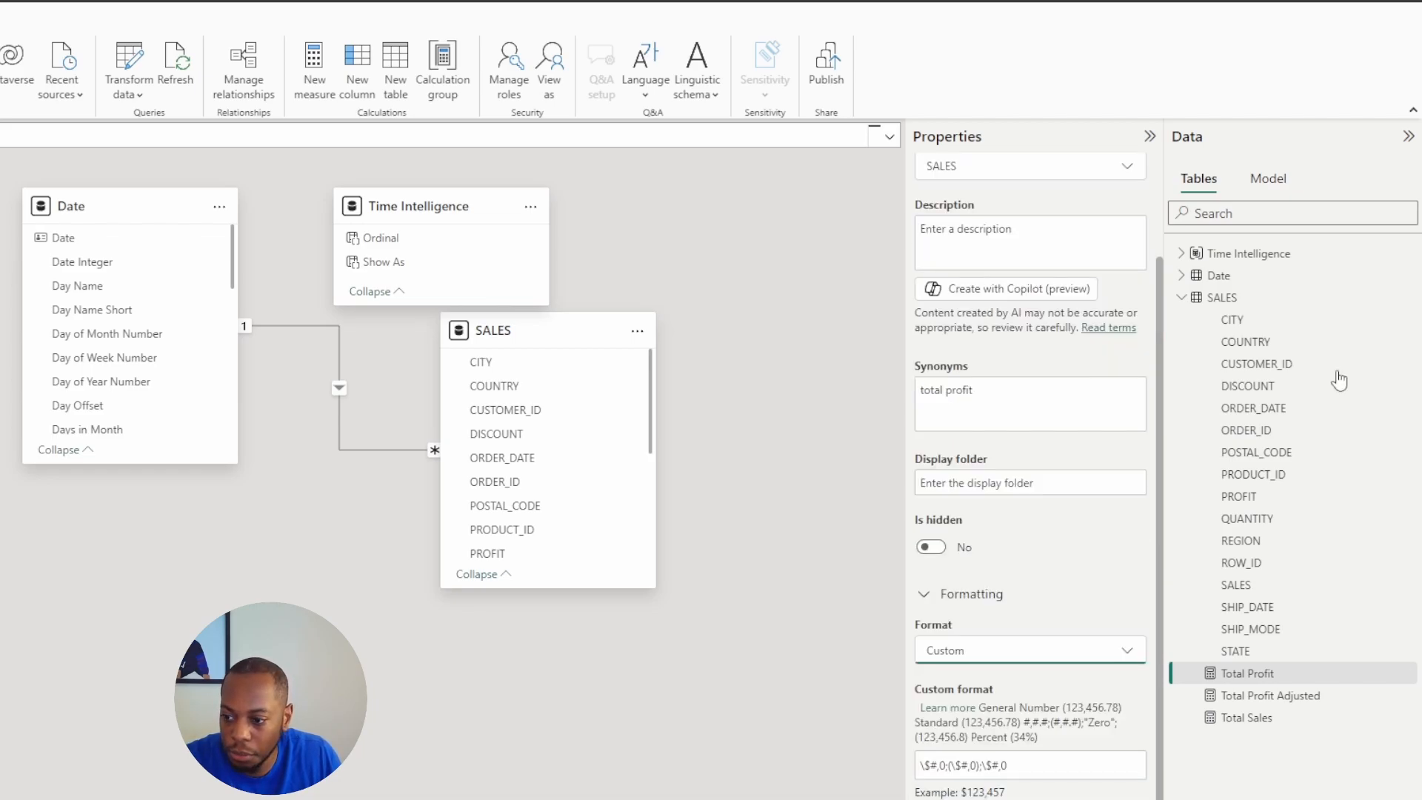
pyautogui.scroll(-3)
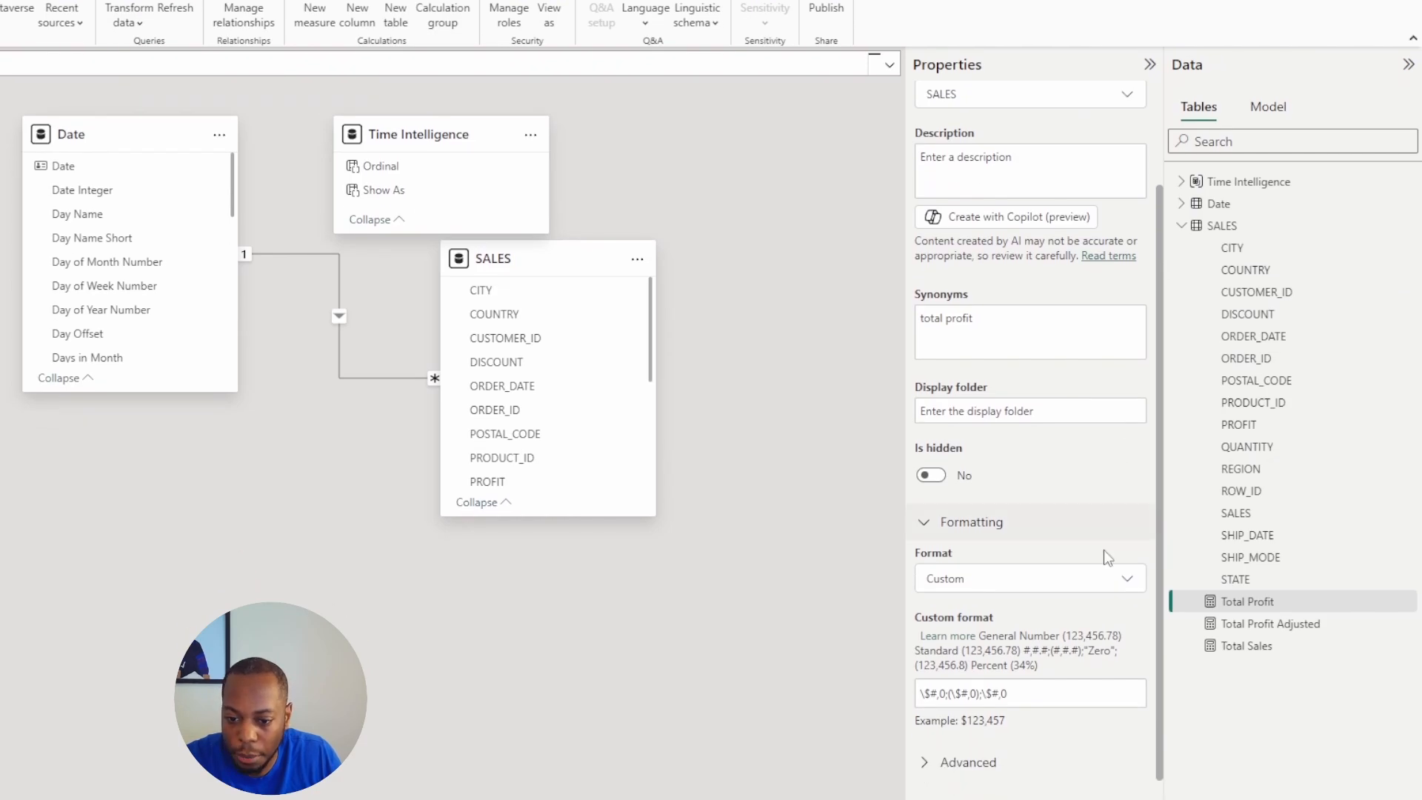
pyautogui.click(1029, 693)
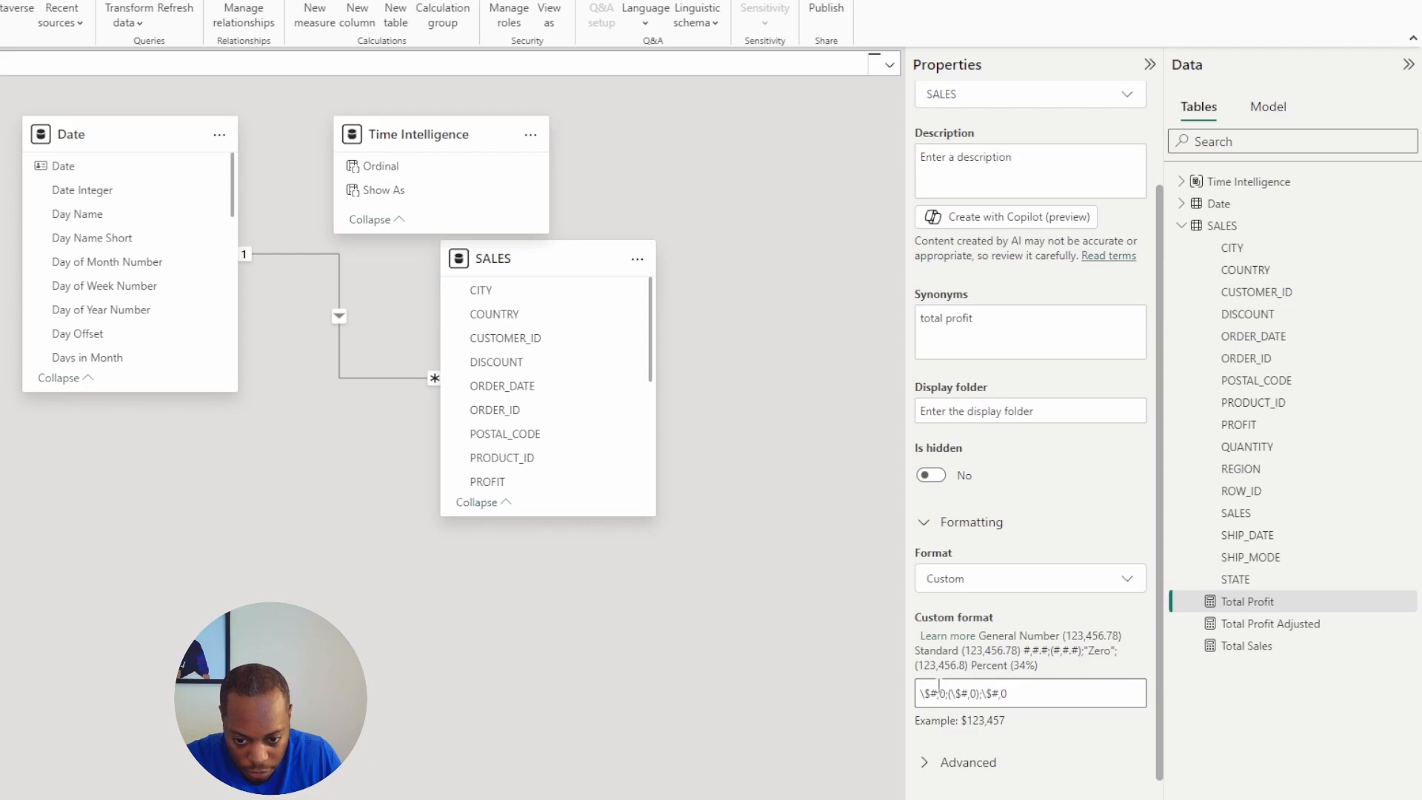
pyautogui.tripleClick(1029, 693)
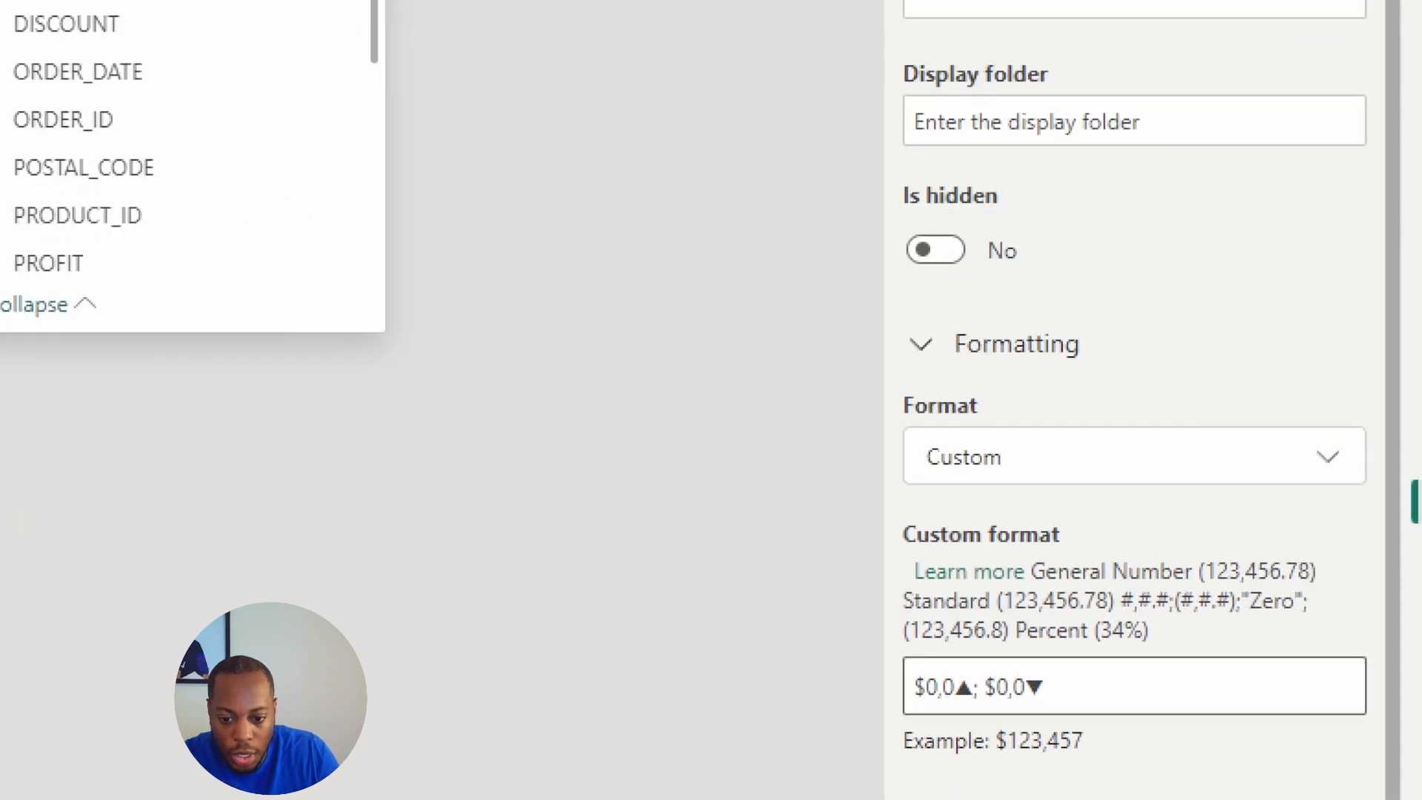
pyautogui.scroll(-3)
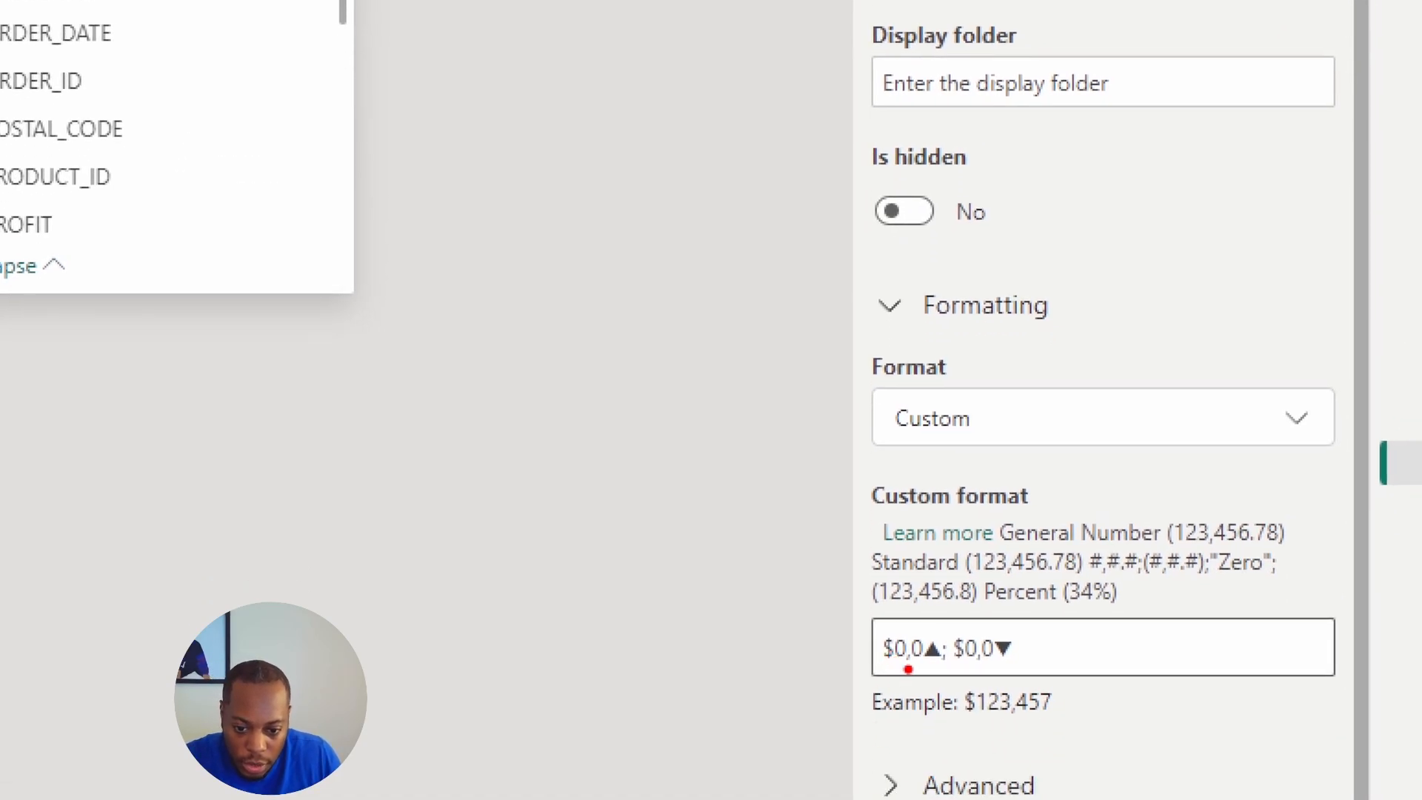
pyautogui.moveTo(1066, 665)
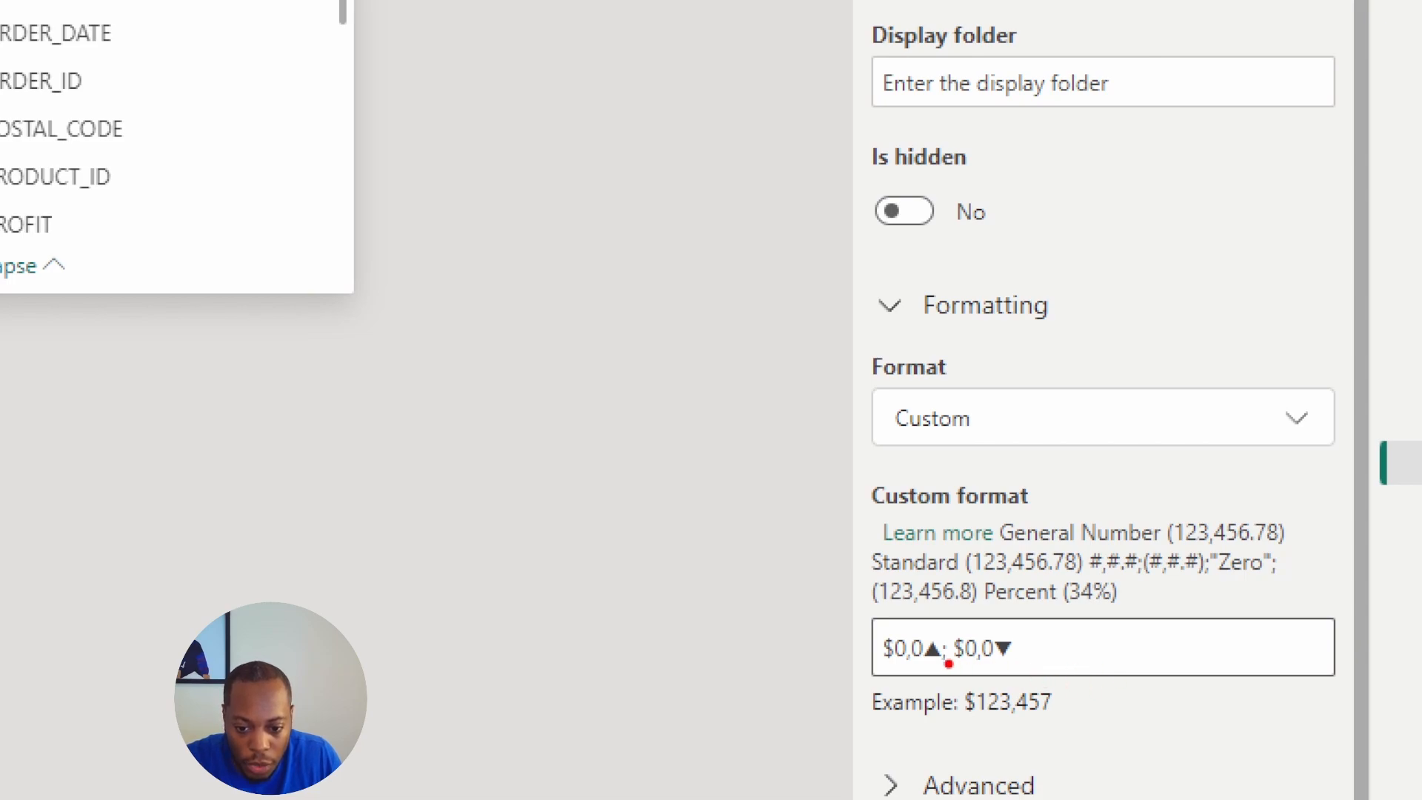
pyautogui.moveTo(1039, 678)
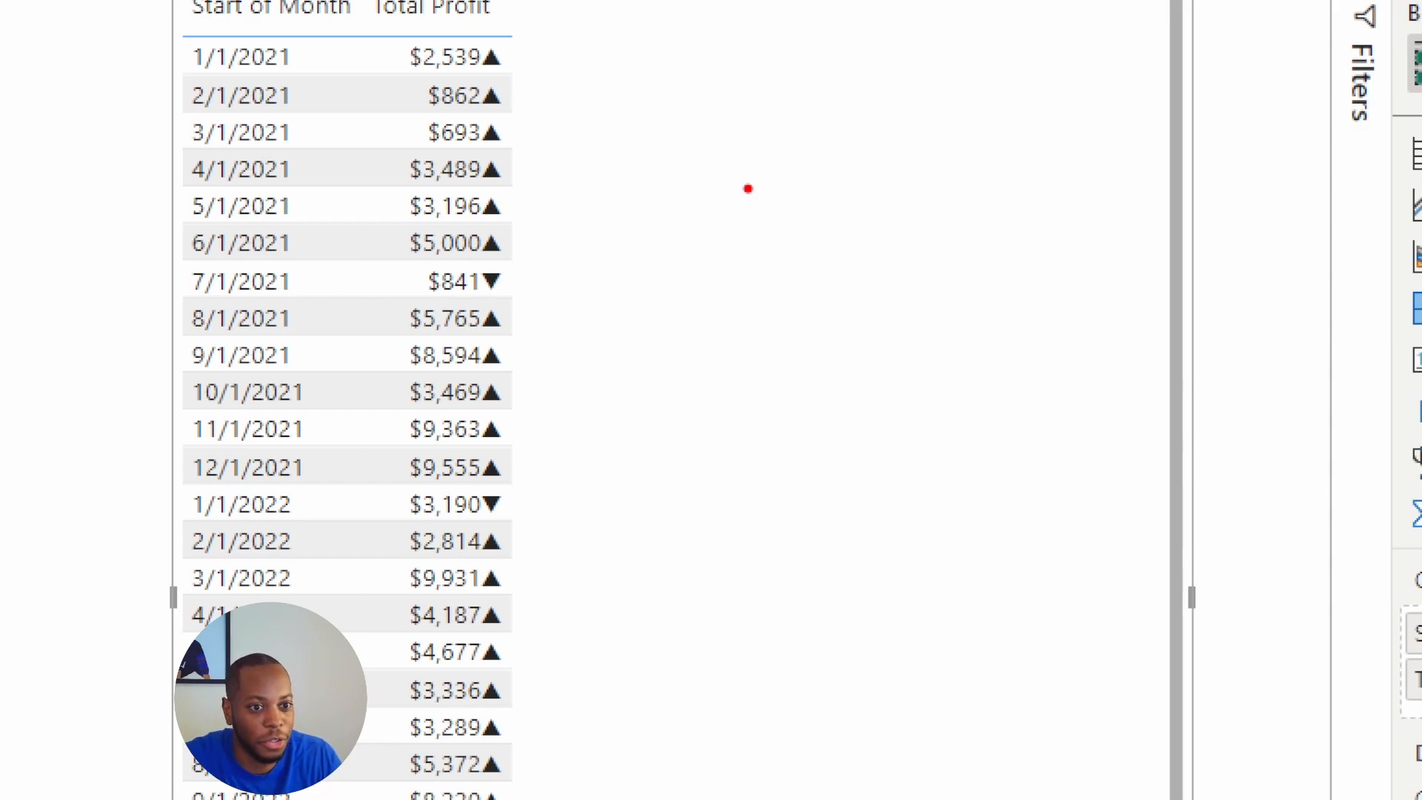
pyautogui.moveTo(929, 341)
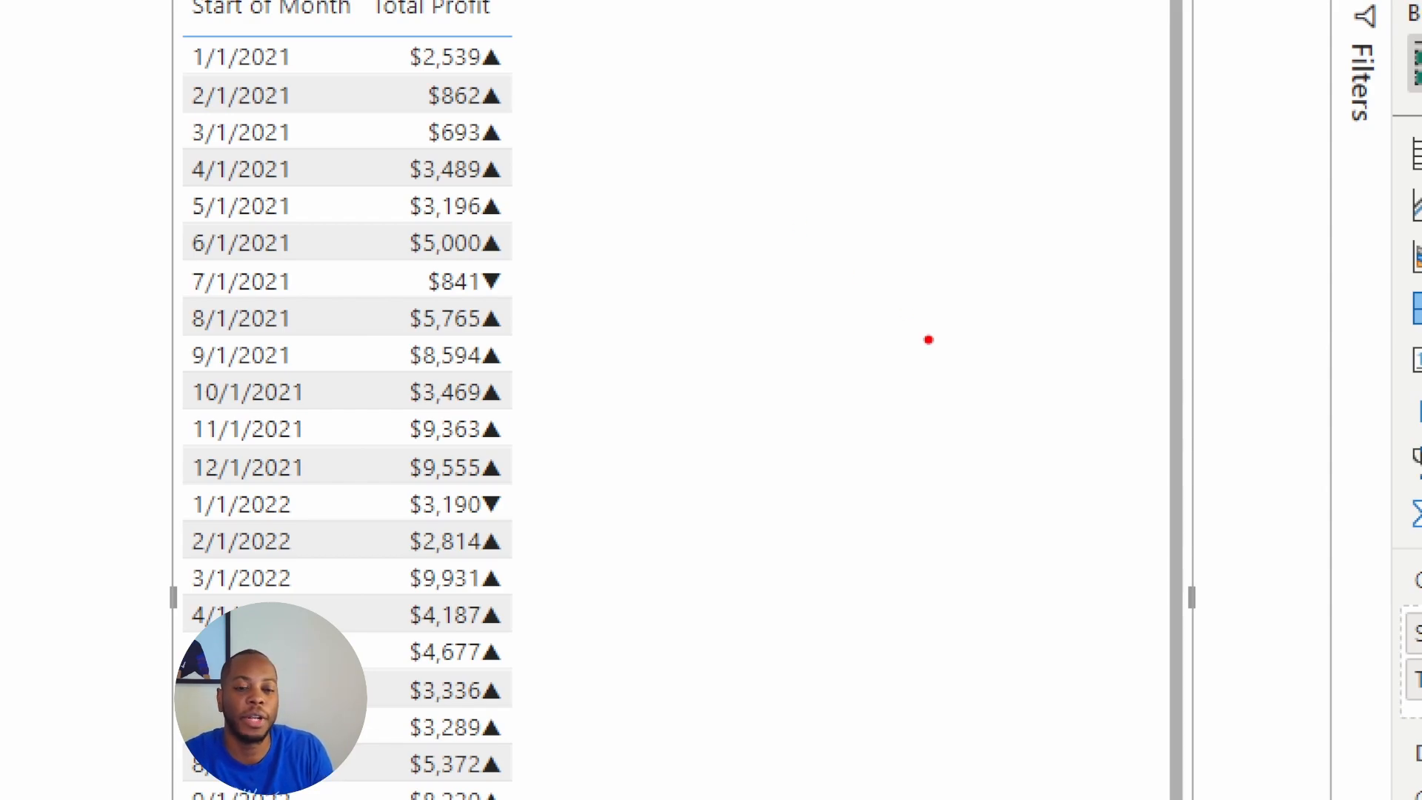